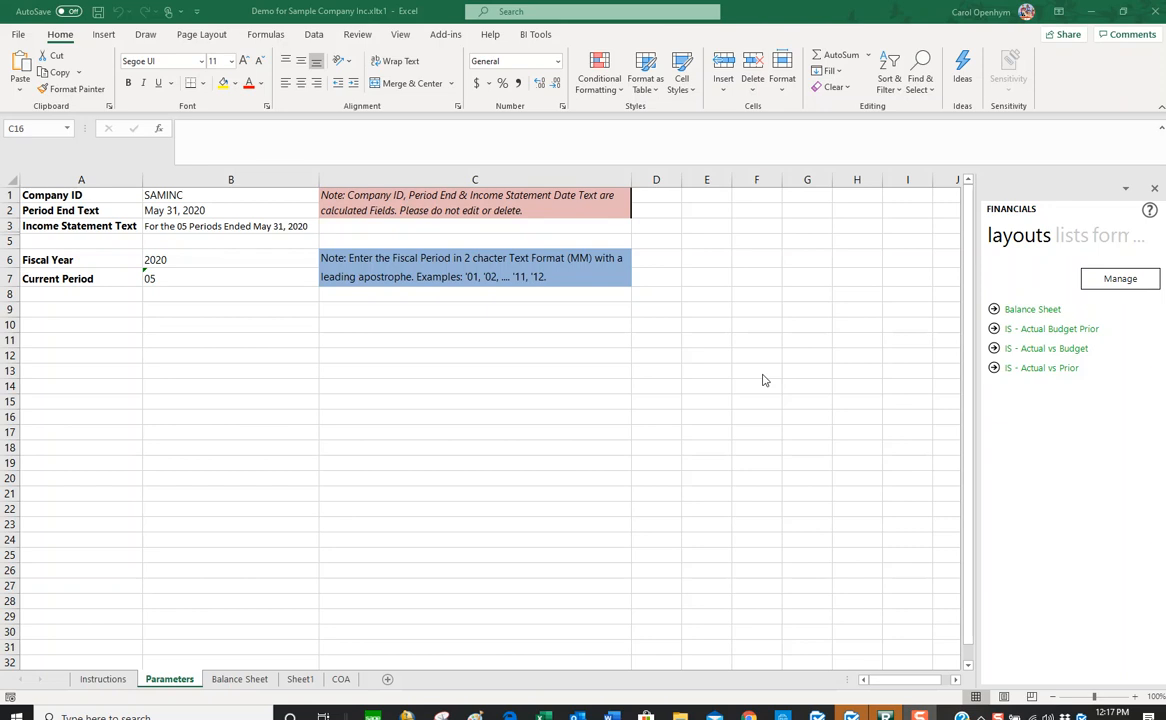
pyautogui.moveTo(816, 360)
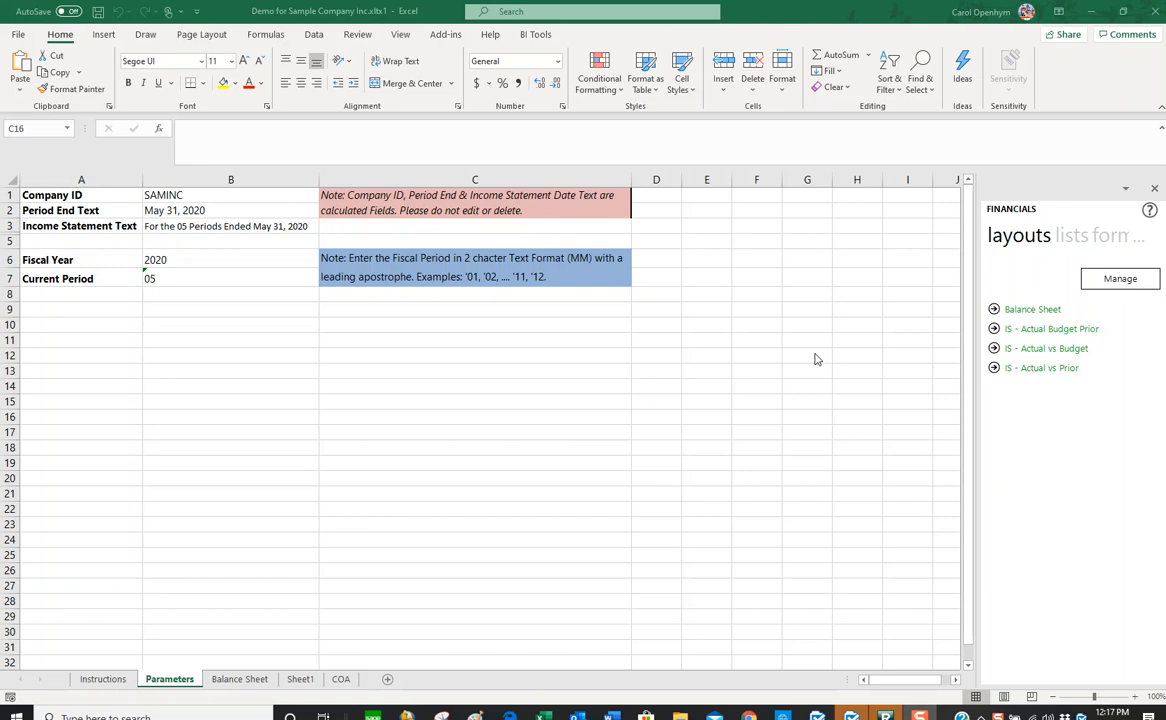
pyautogui.moveTo(766, 430)
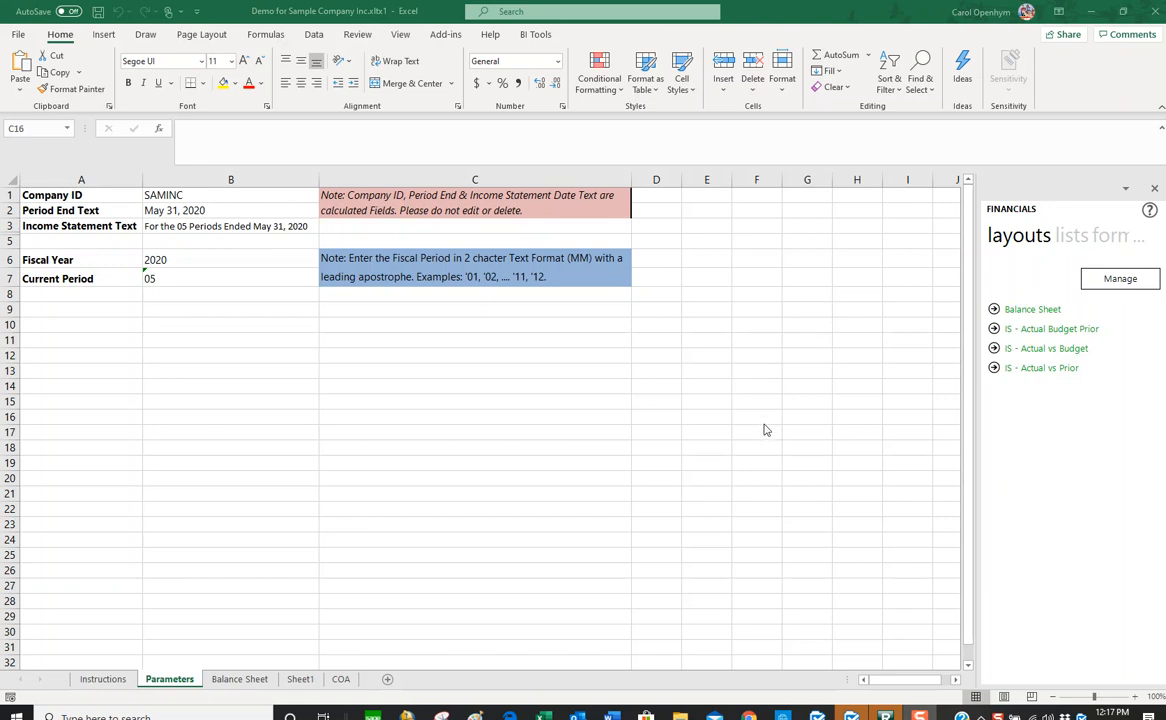
pyautogui.moveTo(492, 344)
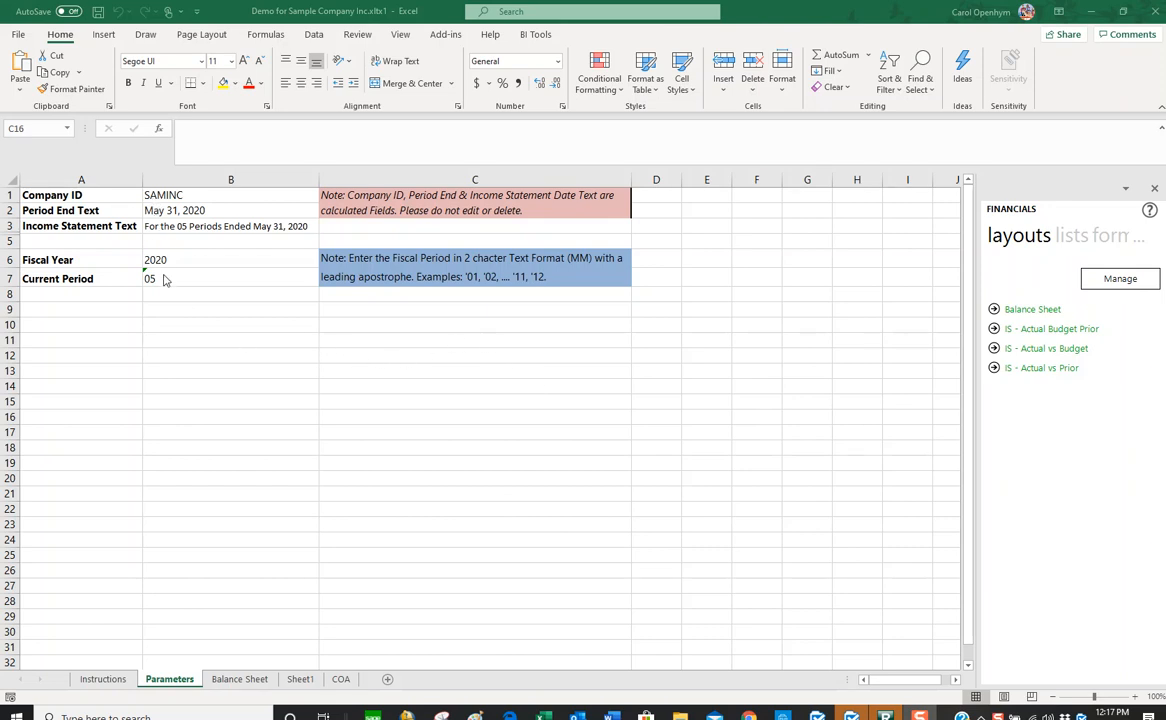
# Drill down into the Balance Sheet's current-period Cash figure to list its account entries.
pyautogui.click(160, 278)
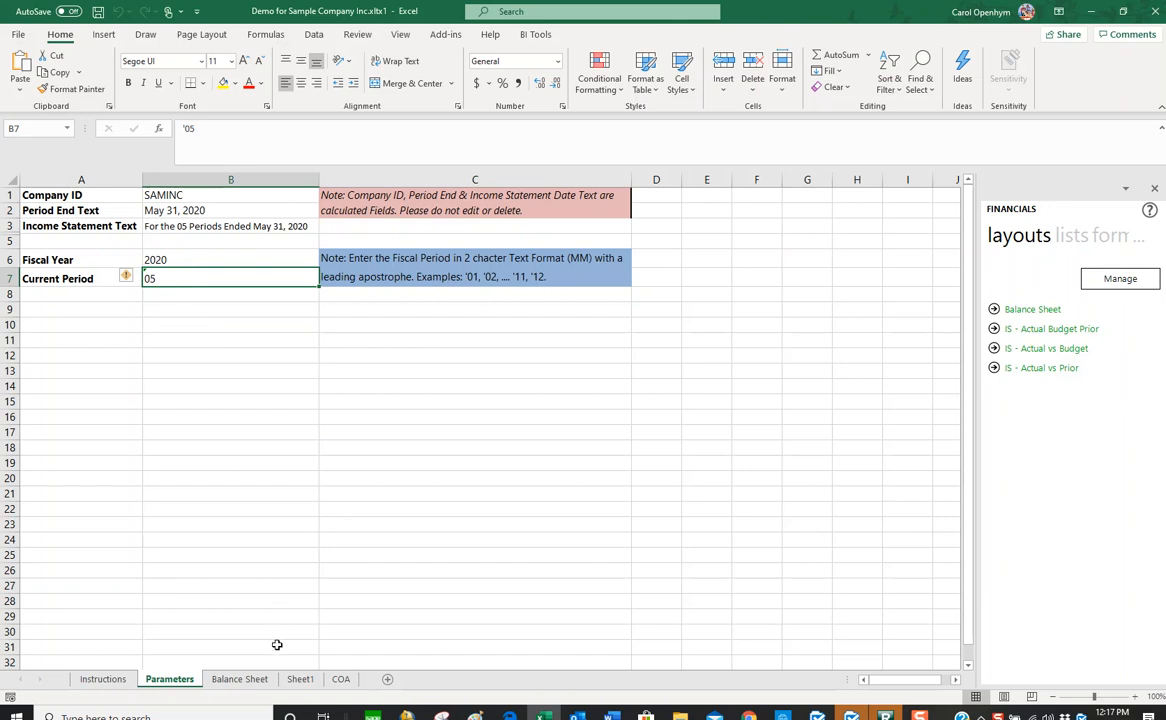
pyautogui.click(240, 678)
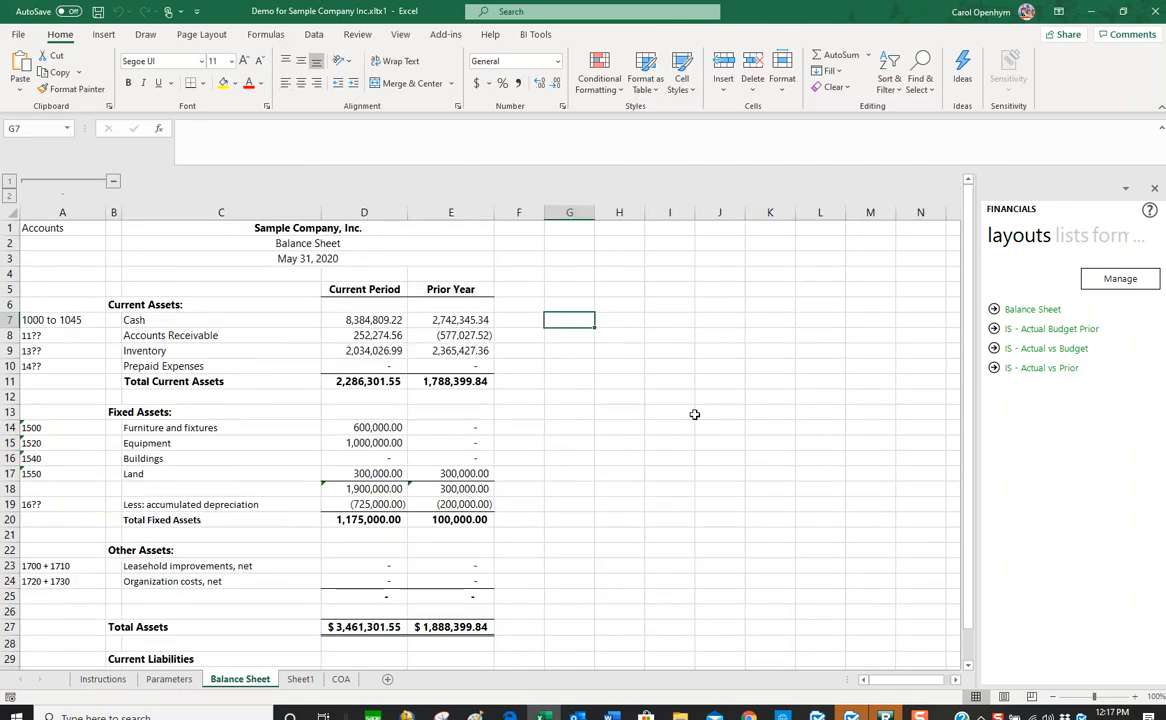
pyautogui.moveTo(374, 320)
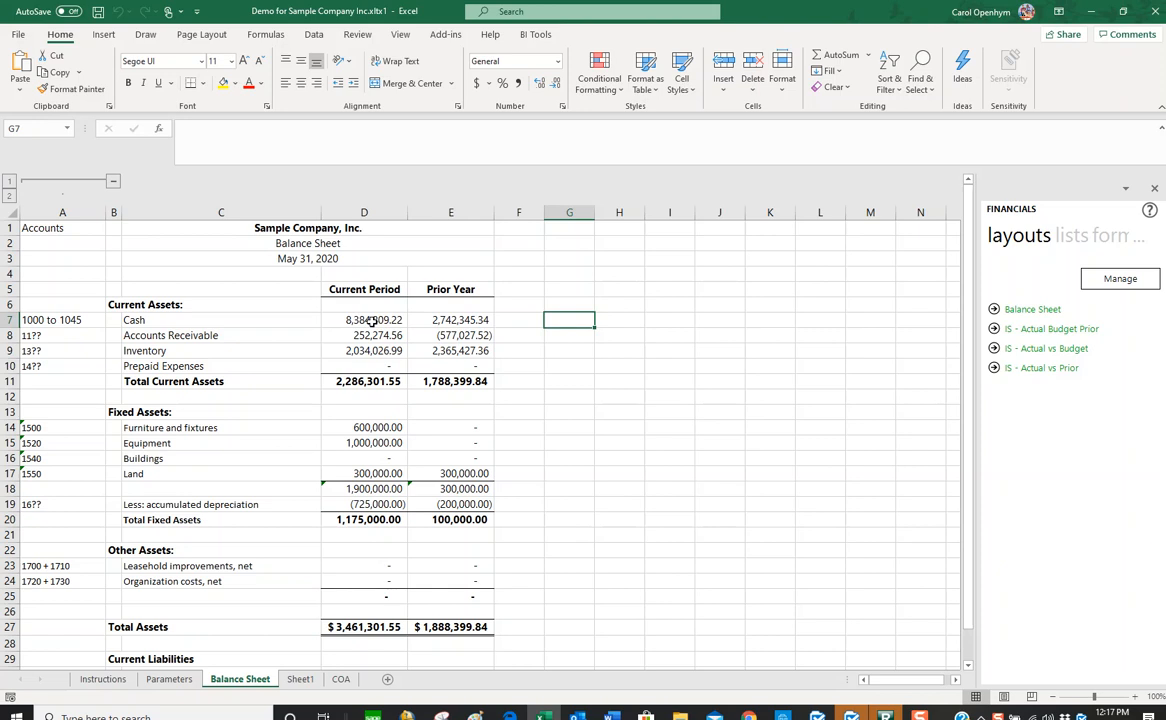
pyautogui.rightClick(364, 320)
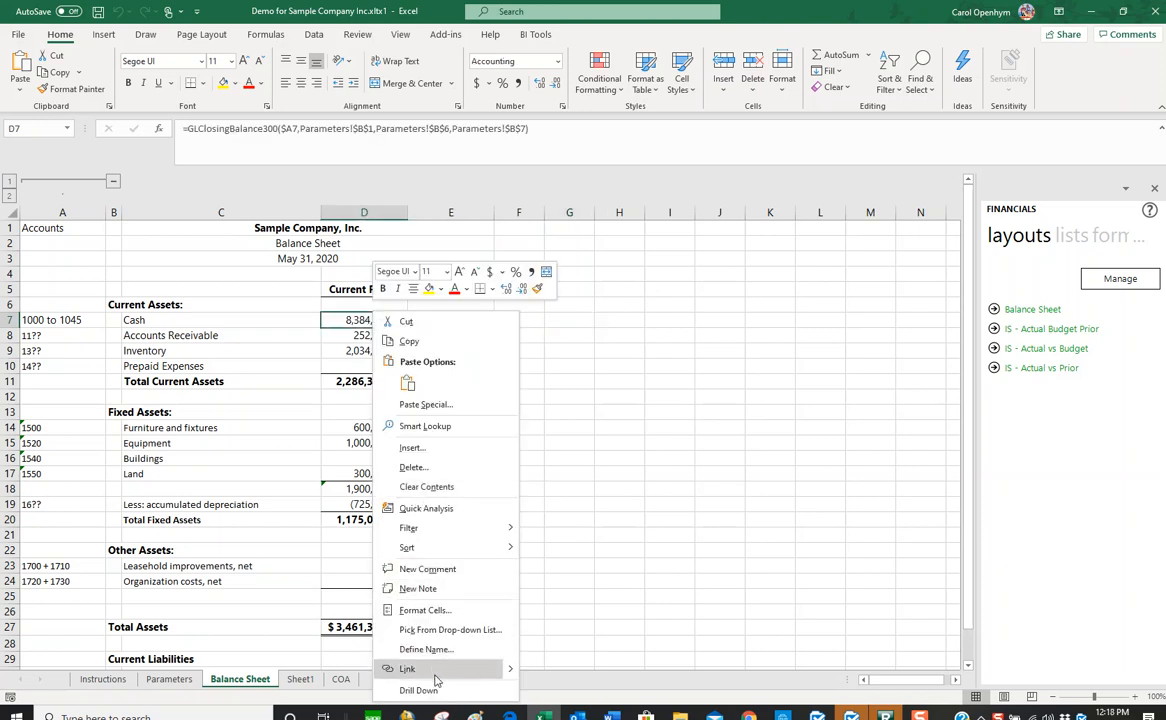
pyautogui.moveTo(422, 690)
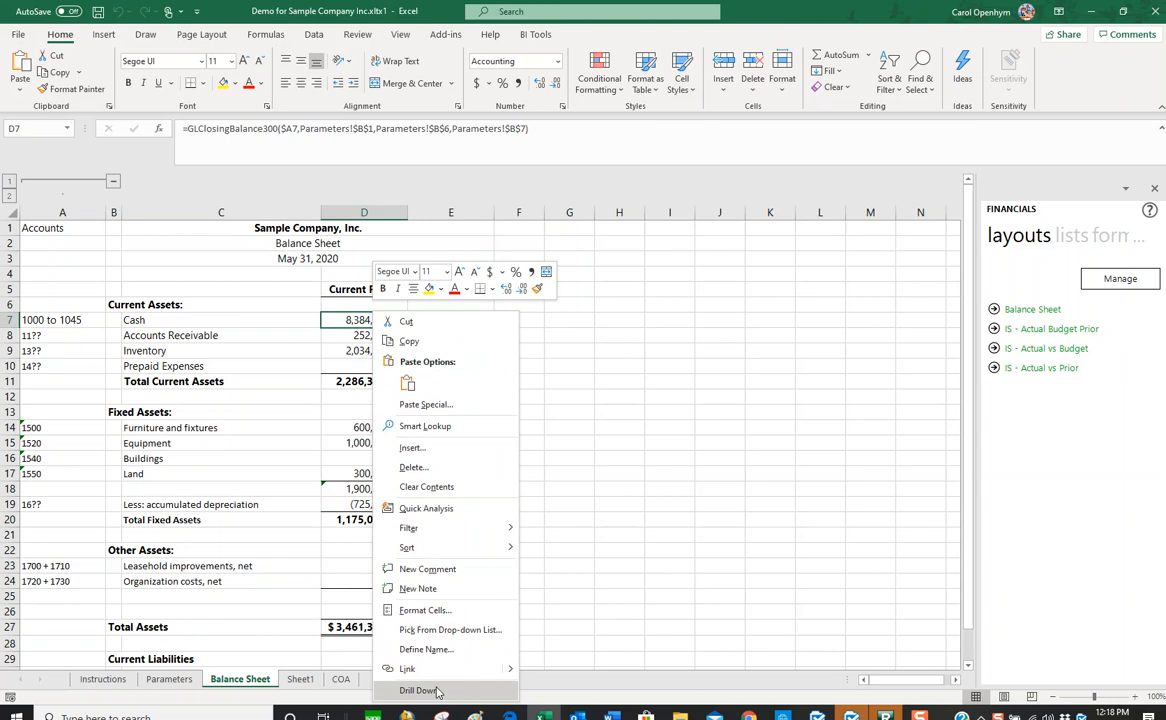
pyautogui.moveTo(440, 692)
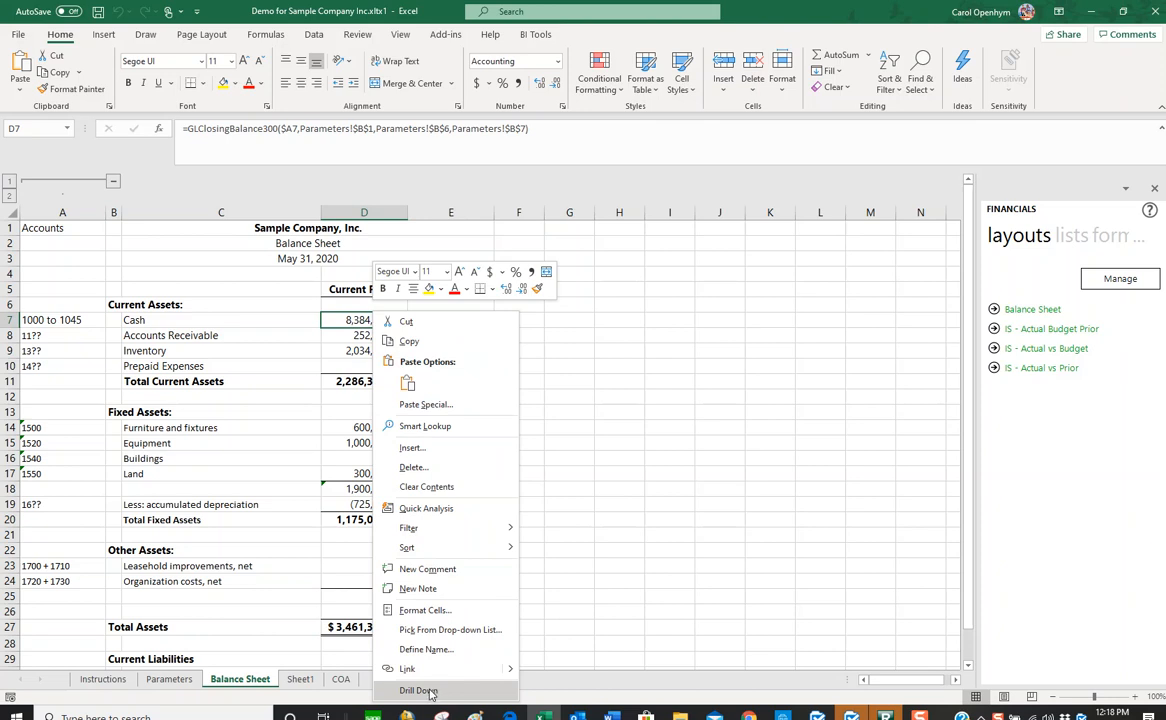
pyautogui.click(416, 690)
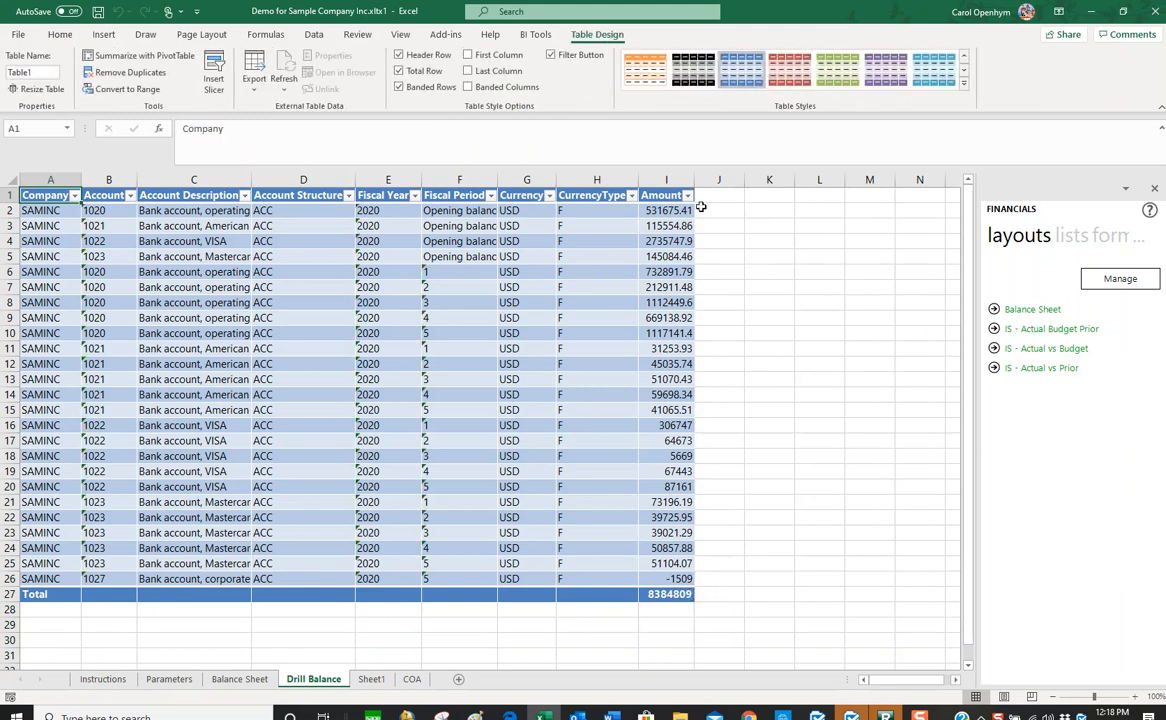
# Inspect the Drill Balance Amount column and the formula behind its 8,384,809.22 total.
pyautogui.click(660, 196)
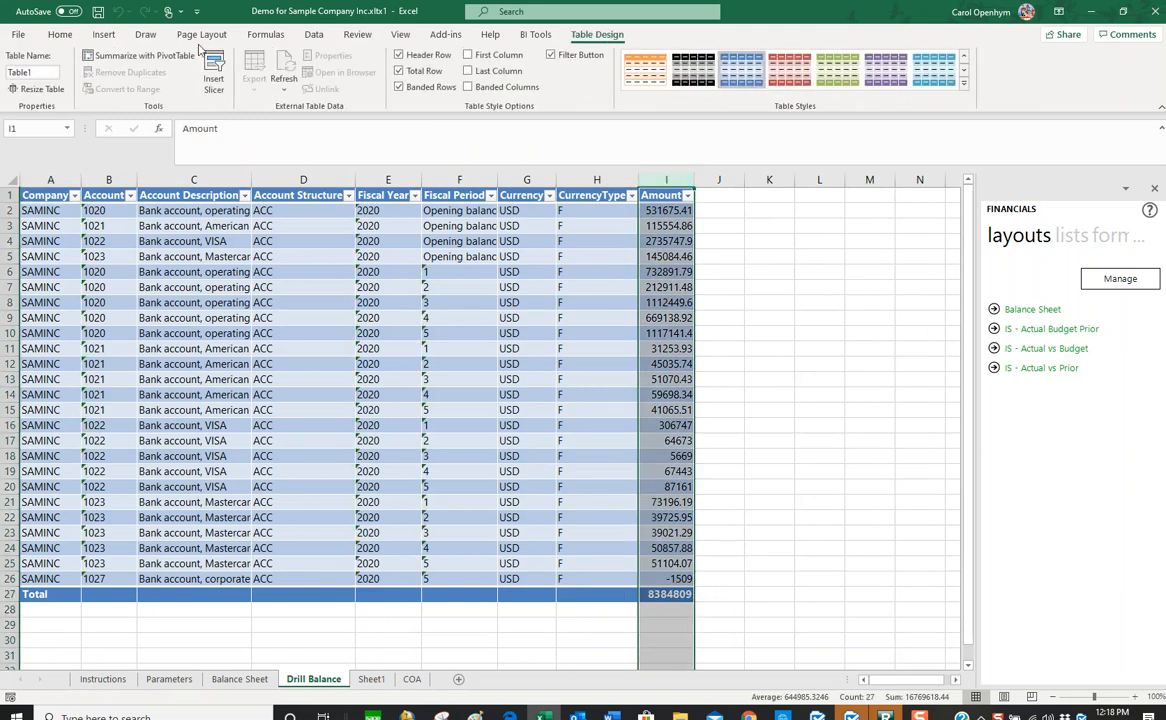
pyautogui.click(88, 36)
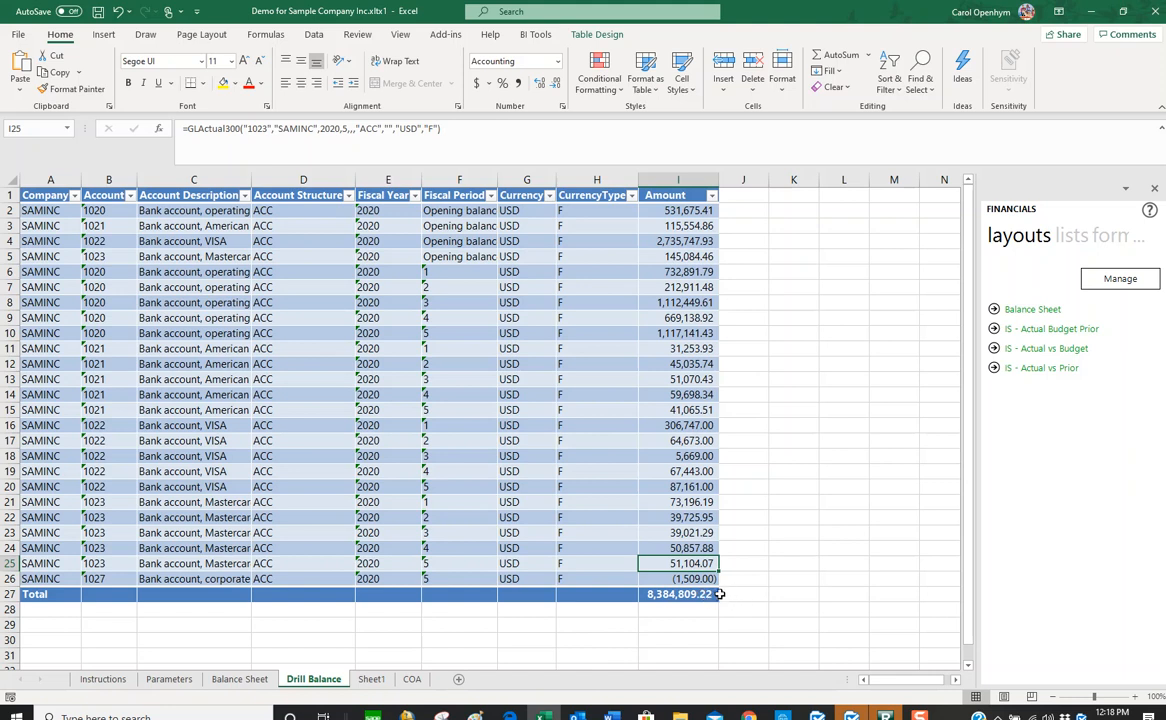
pyautogui.click(678, 594)
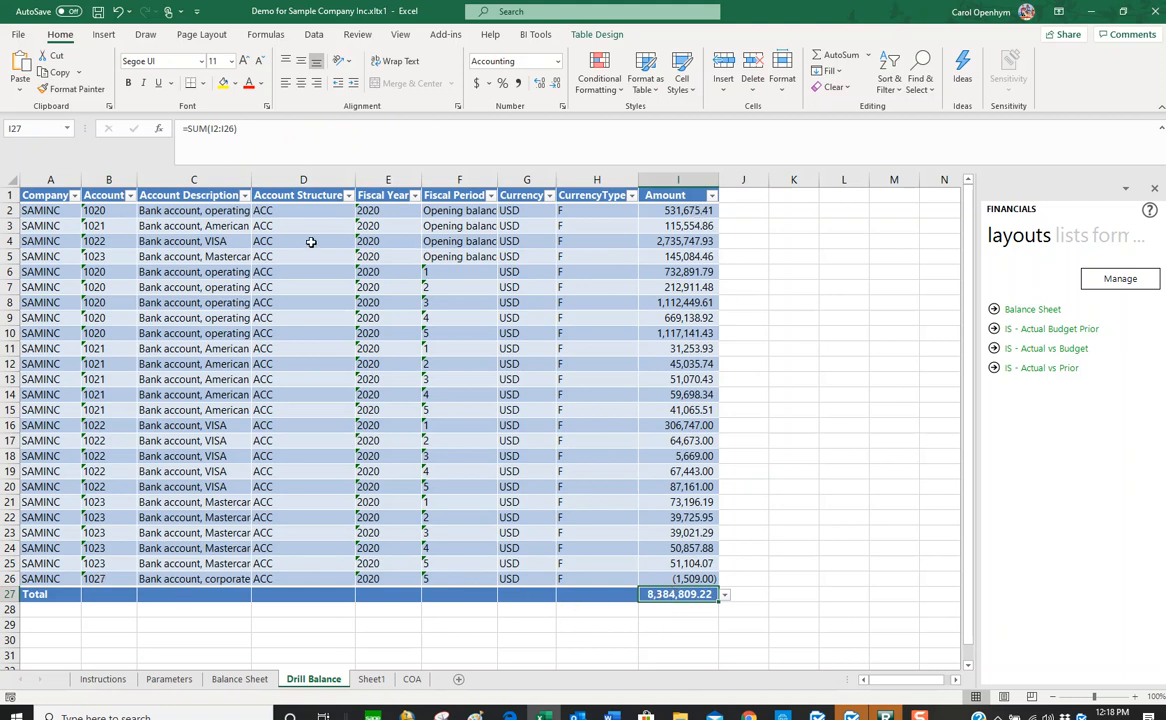
pyautogui.moveTo(496, 256)
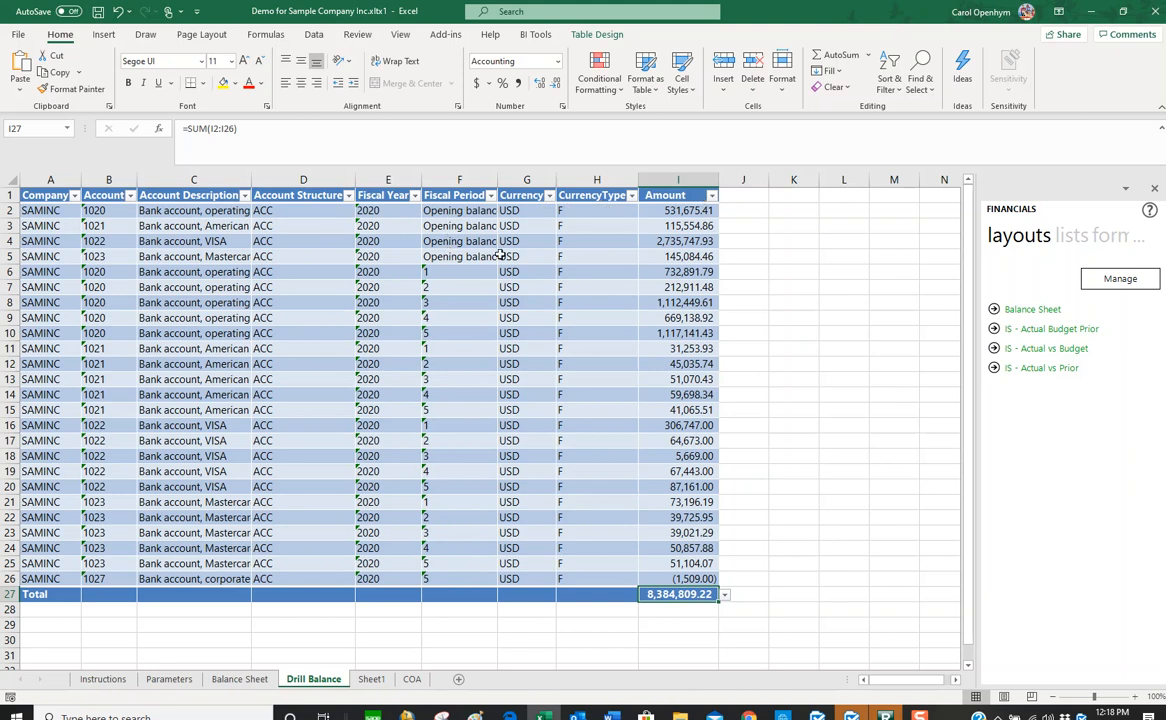
pyautogui.moveTo(584, 300)
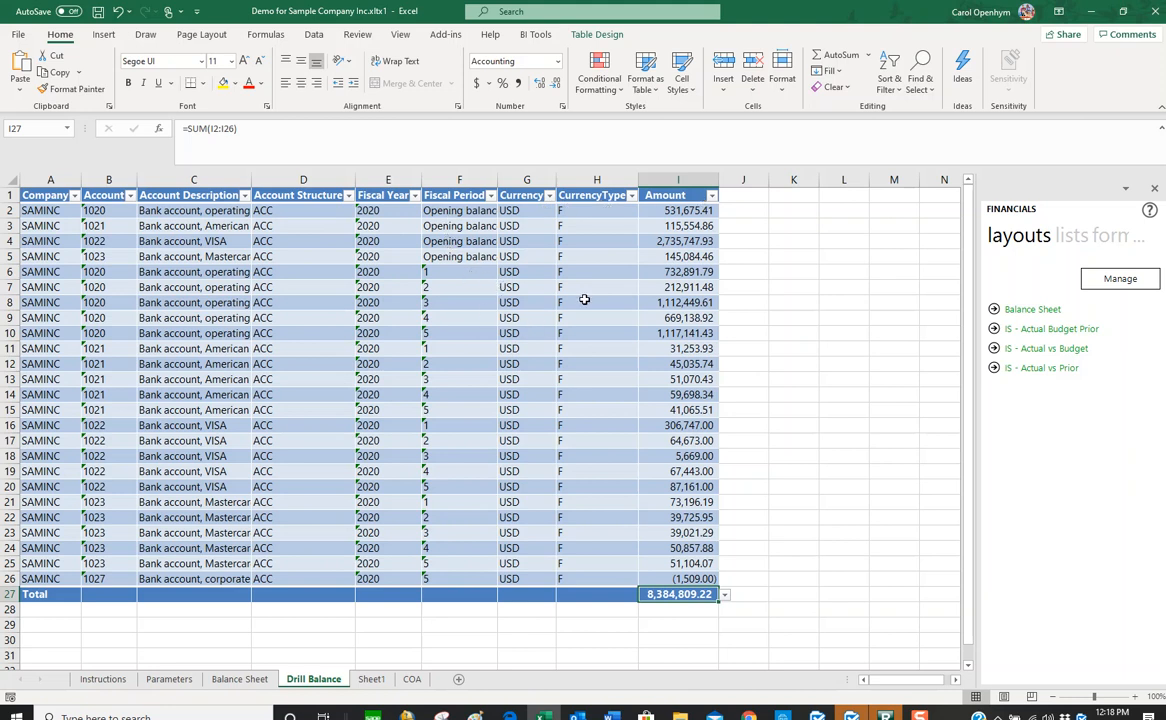
pyautogui.moveTo(342, 528)
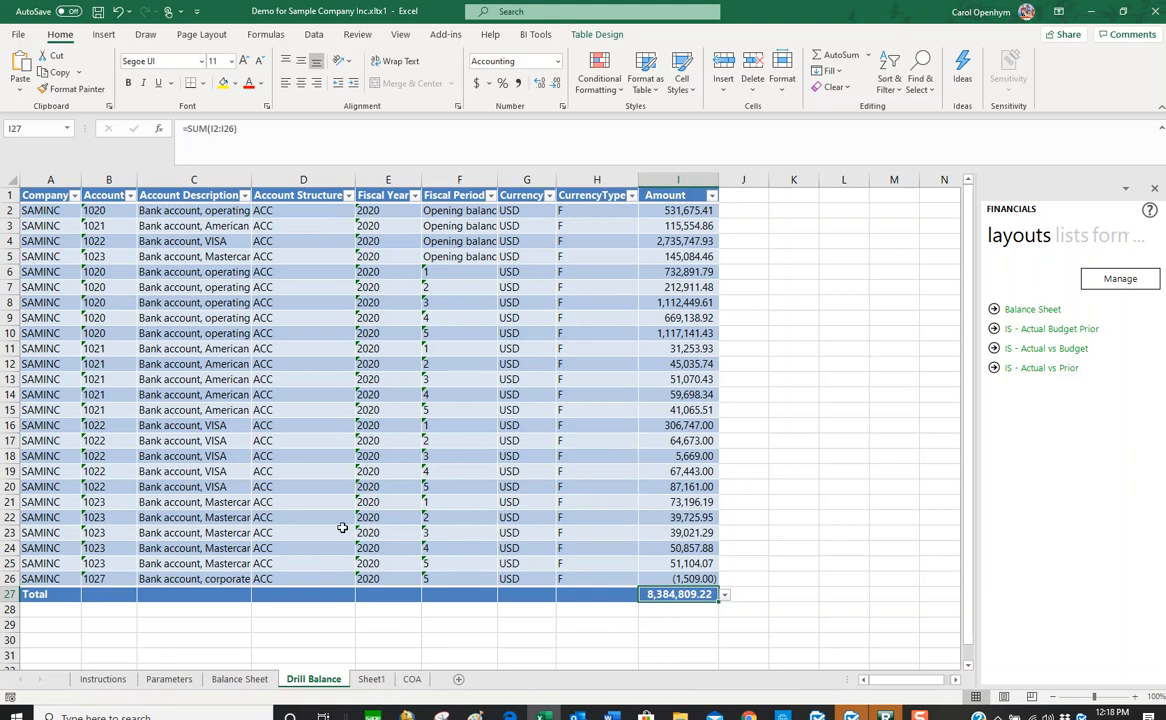
pyautogui.click(168, 680)
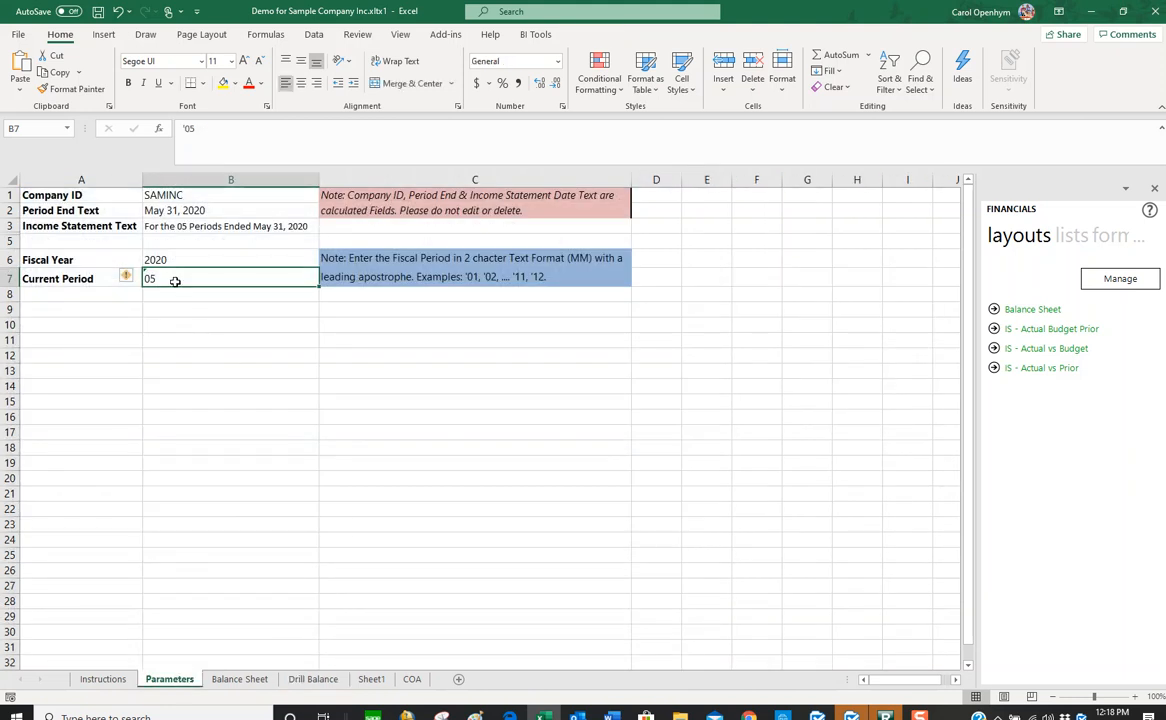
# Compare the Drill Balance total against the Balance Sheet Cash figure and inspect one line's GL formula.
pyautogui.click(312, 680)
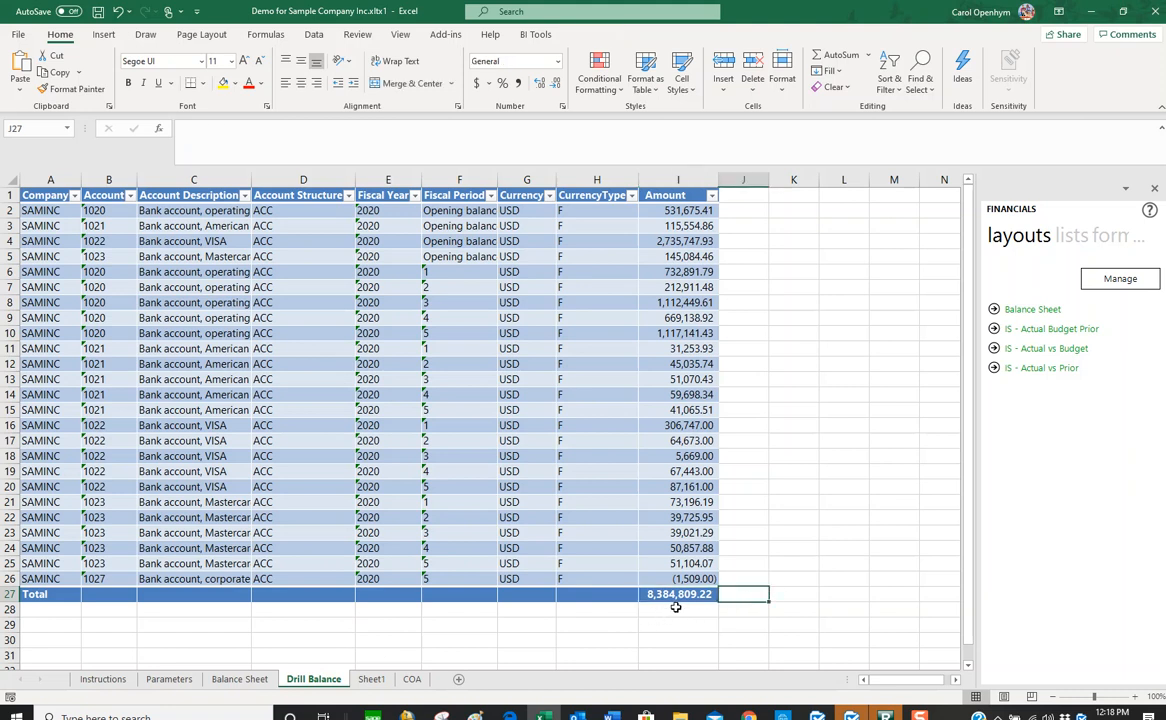
pyautogui.click(240, 680)
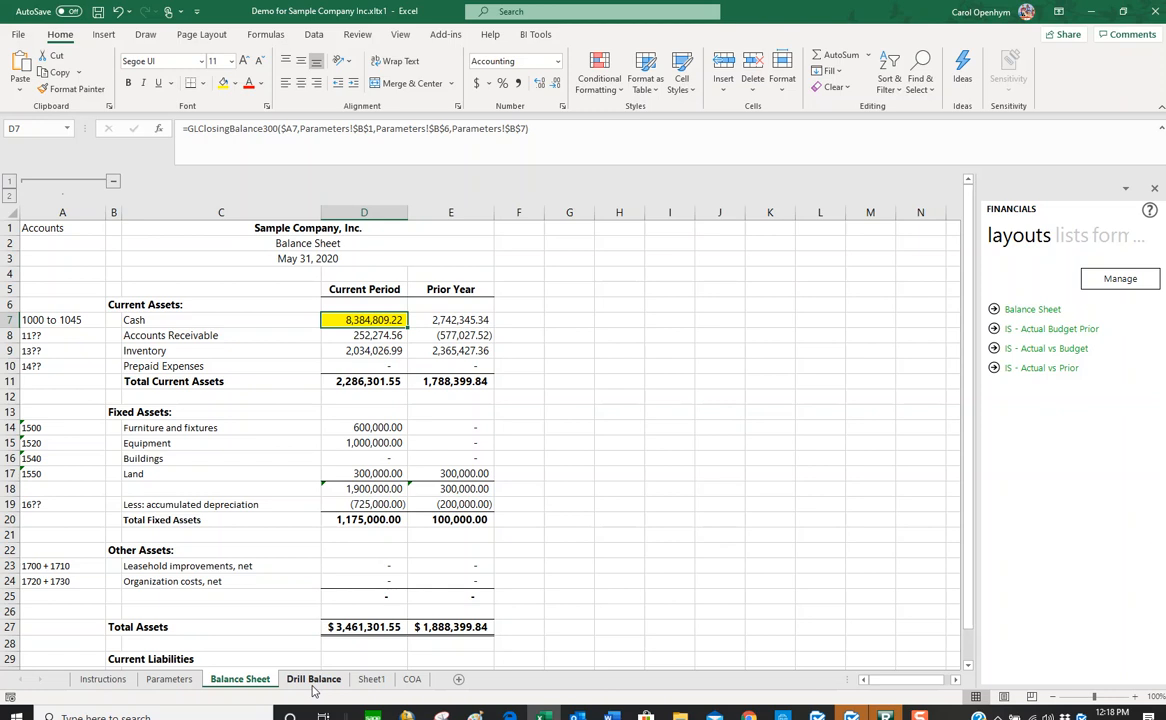
pyautogui.click(312, 680)
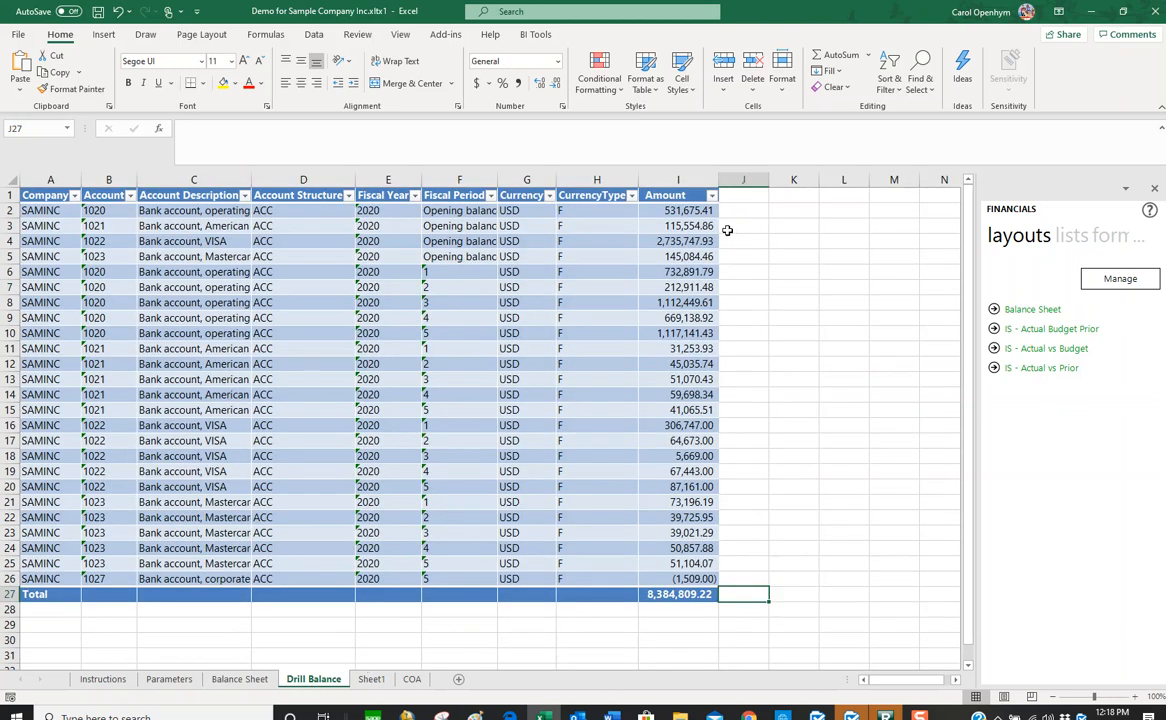
pyautogui.moveTo(166, 256)
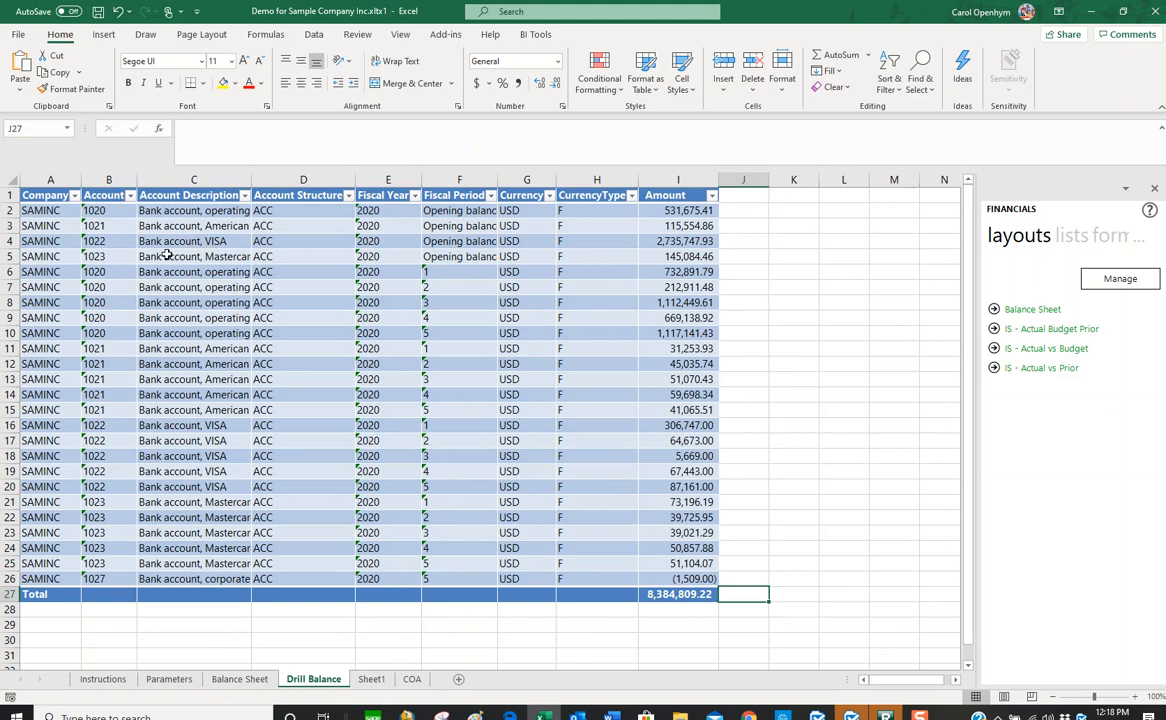
pyautogui.moveTo(608, 244)
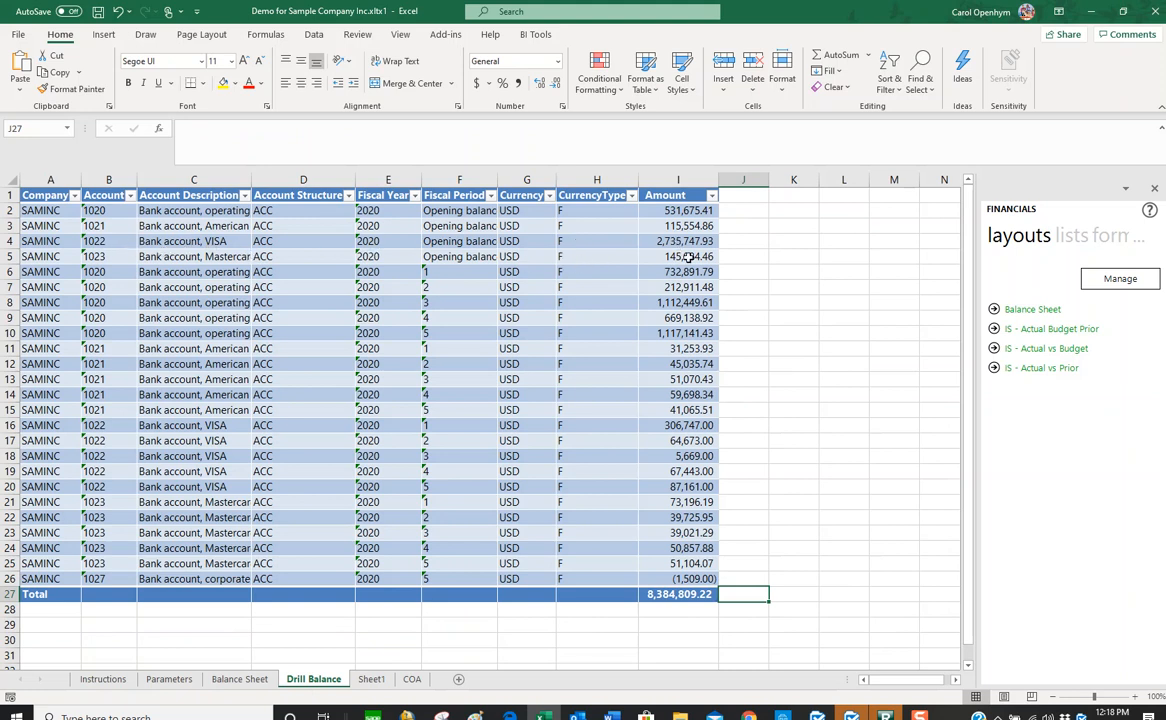
pyautogui.click(678, 240)
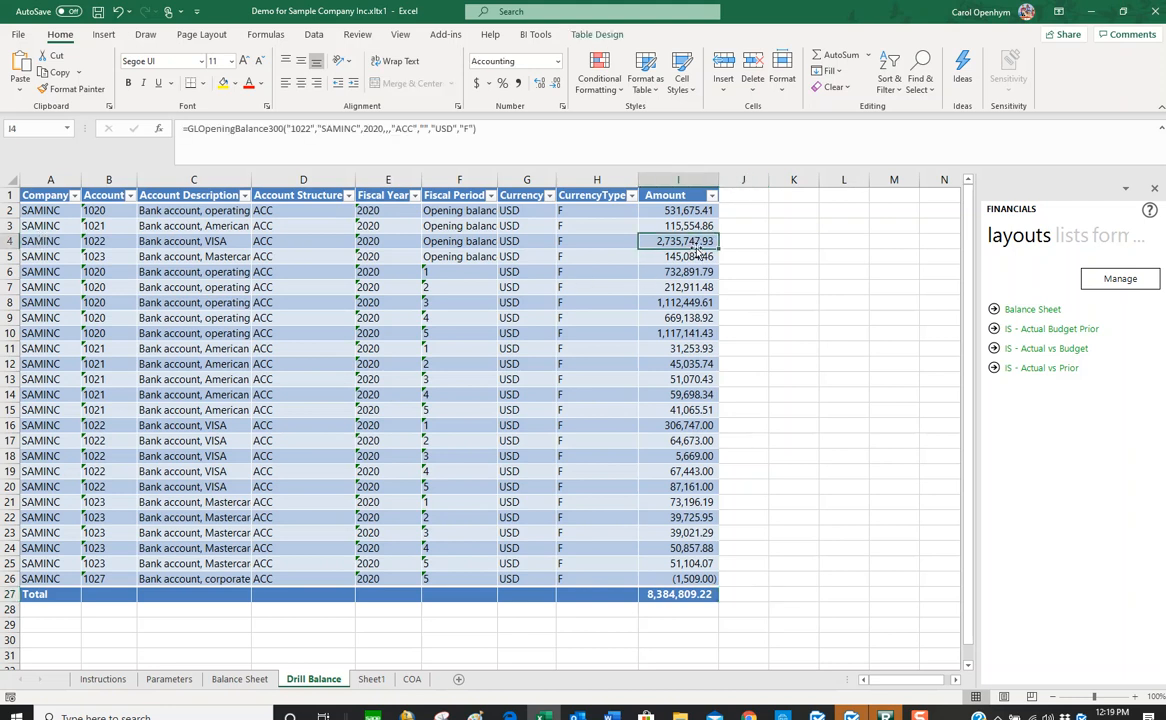
# Drill down into the 1022 VISA amount, then start a drill-down on the 1020 operating account amount.
pyautogui.rightClick(676, 240)
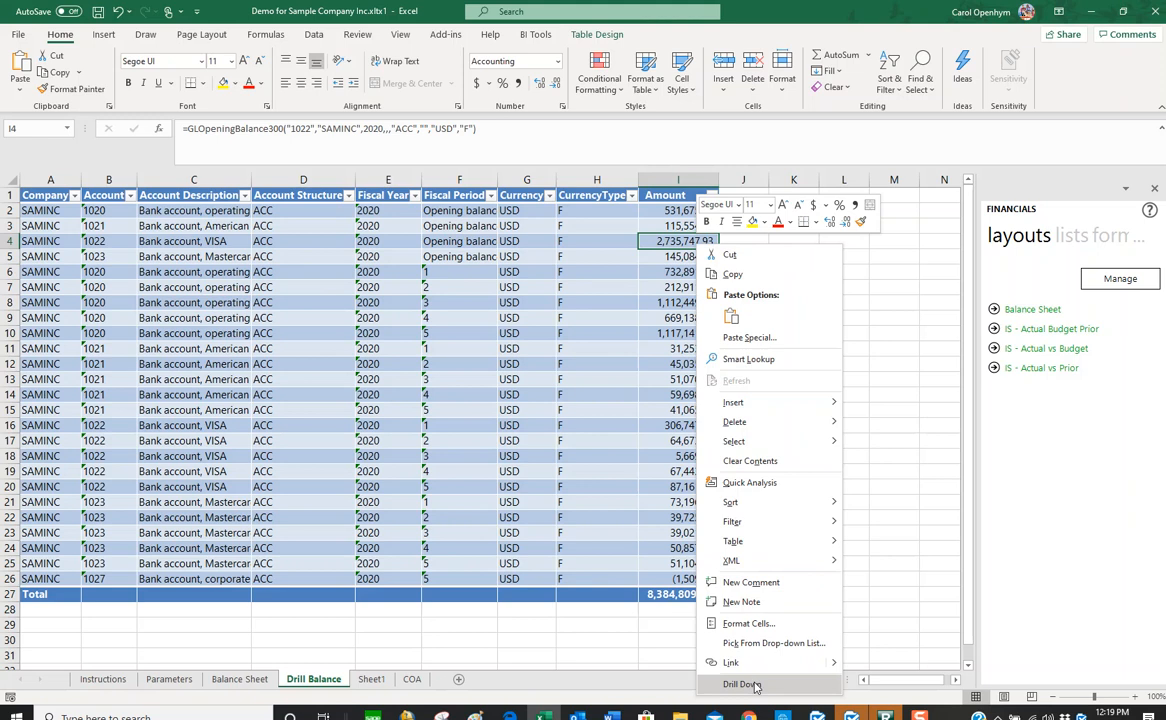
pyautogui.click(742, 684)
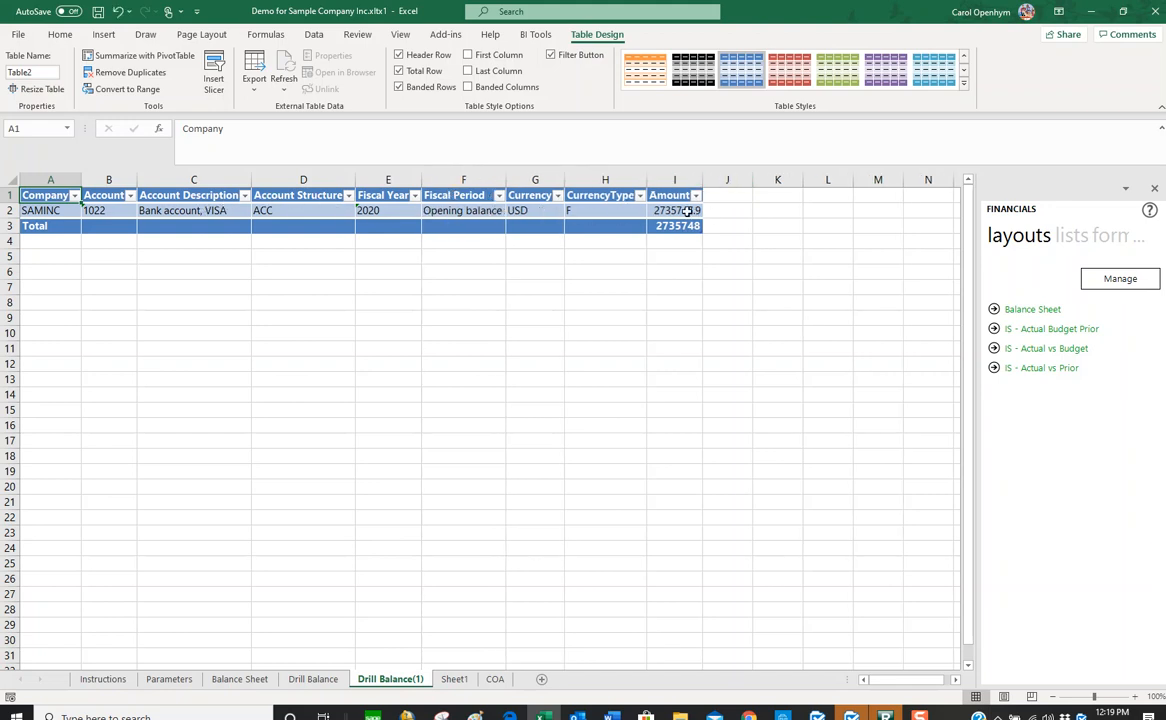
pyautogui.click(312, 680)
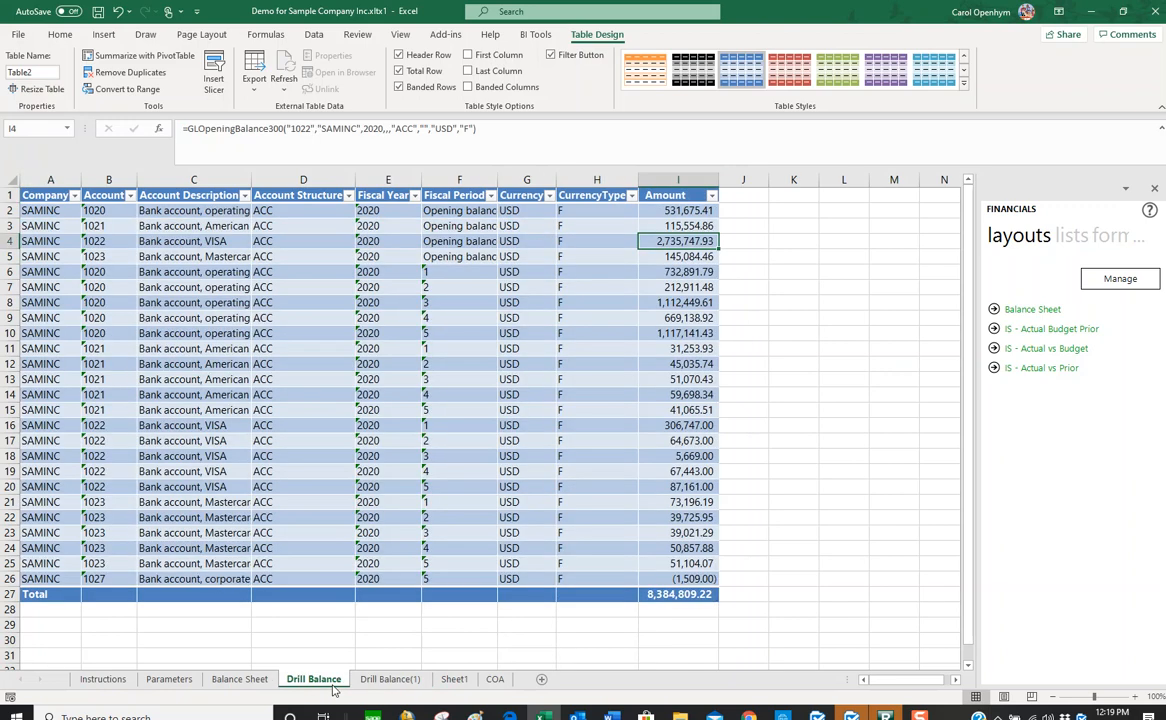
pyautogui.rightClick(678, 210)
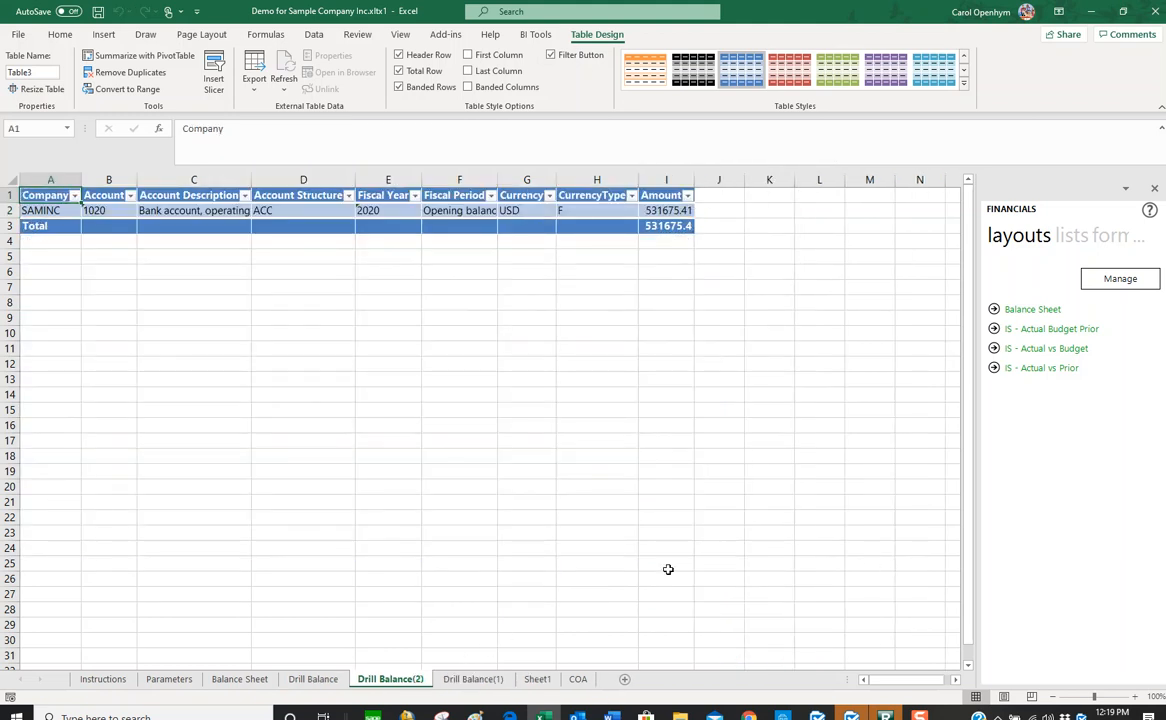
pyautogui.moveTo(562, 254)
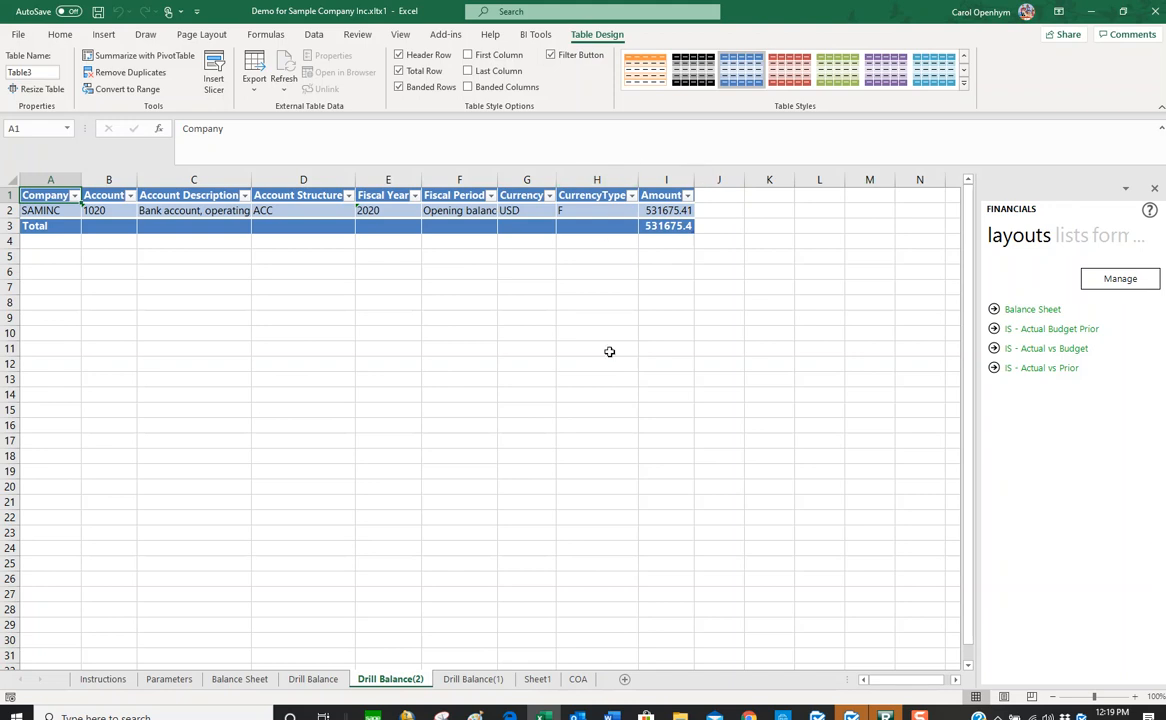
pyautogui.moveTo(742, 408)
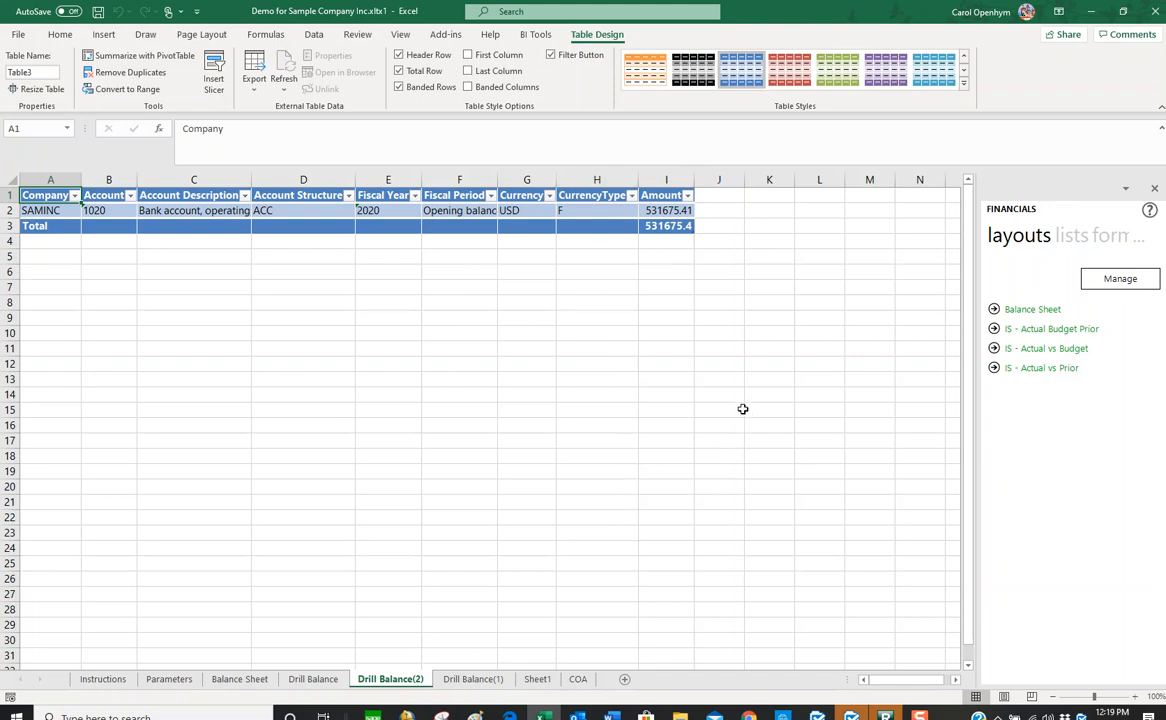
pyautogui.moveTo(356, 656)
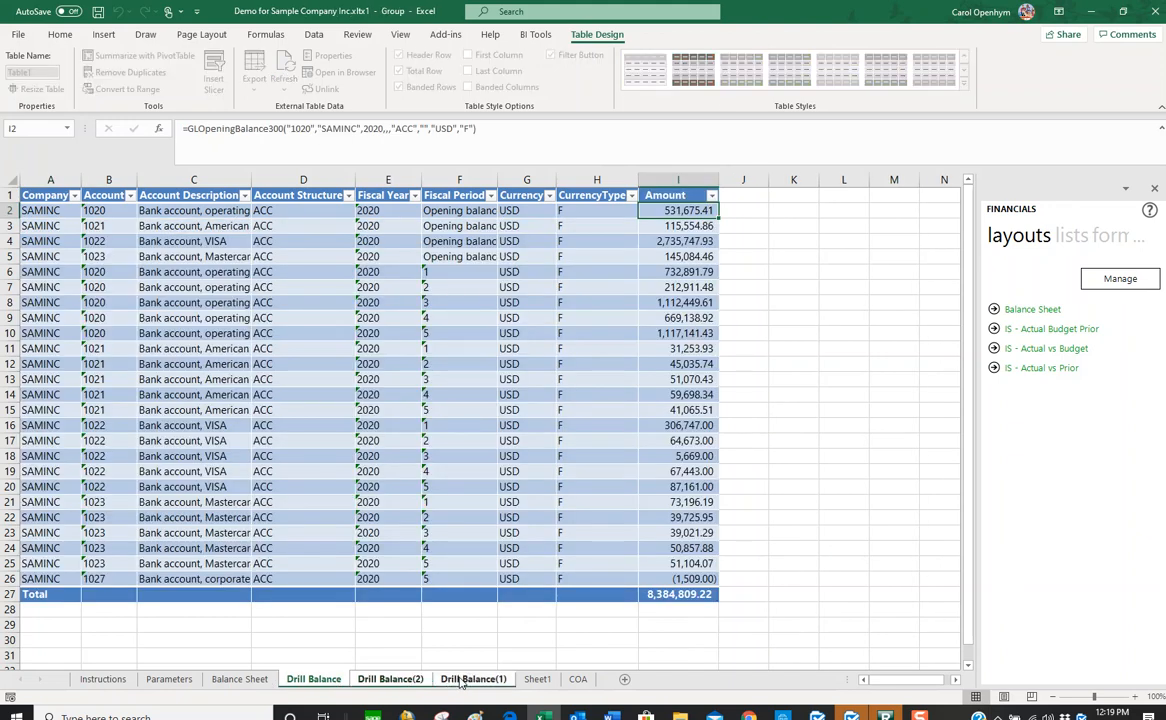
# Delete the grouped Drill Balance sheets and return to the Balance Sheet report.
pyautogui.click(472, 678)
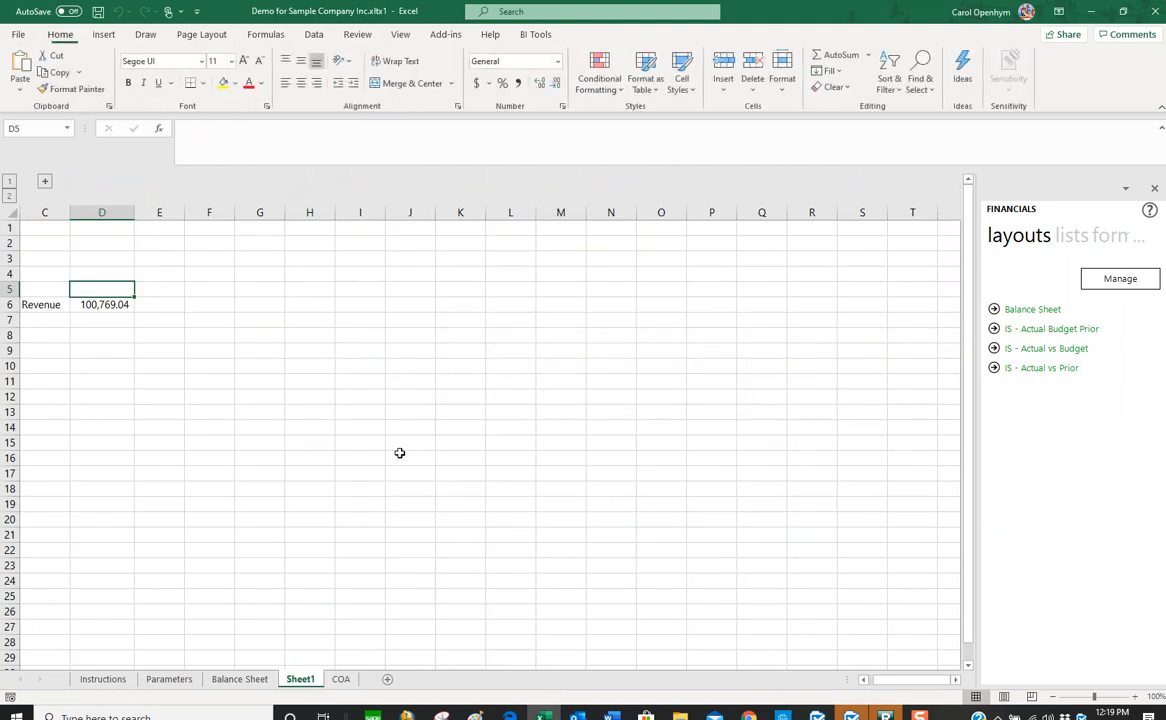
pyautogui.click(240, 680)
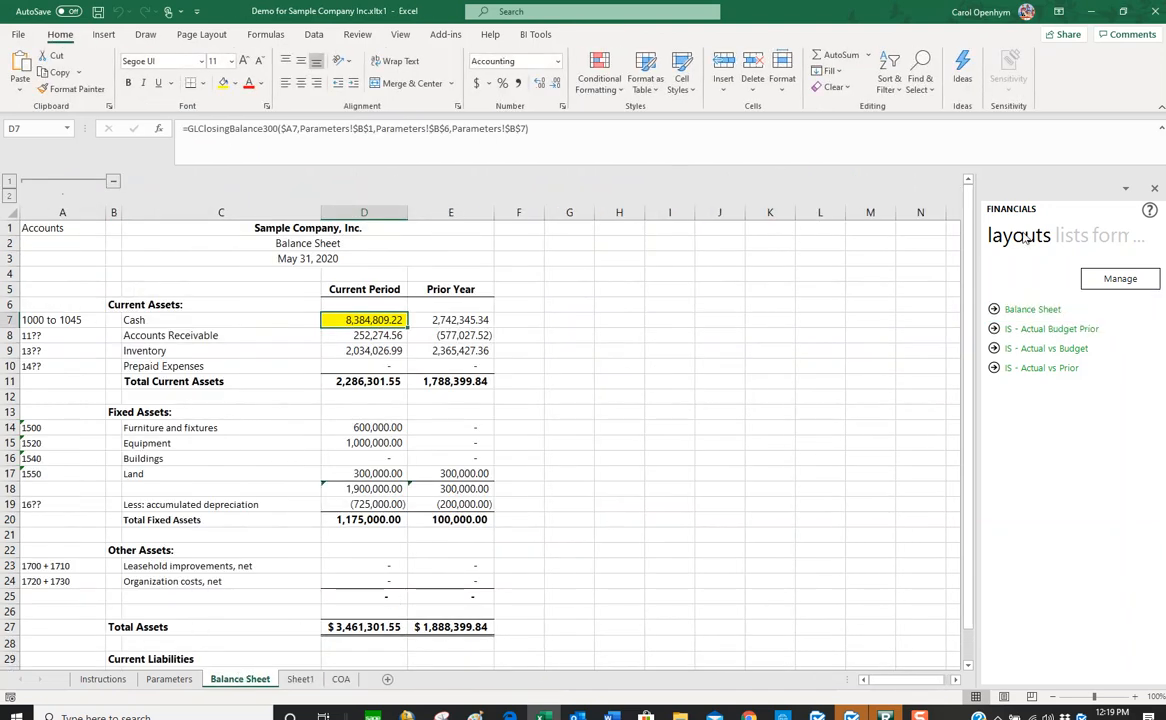
pyautogui.moveTo(1036, 312)
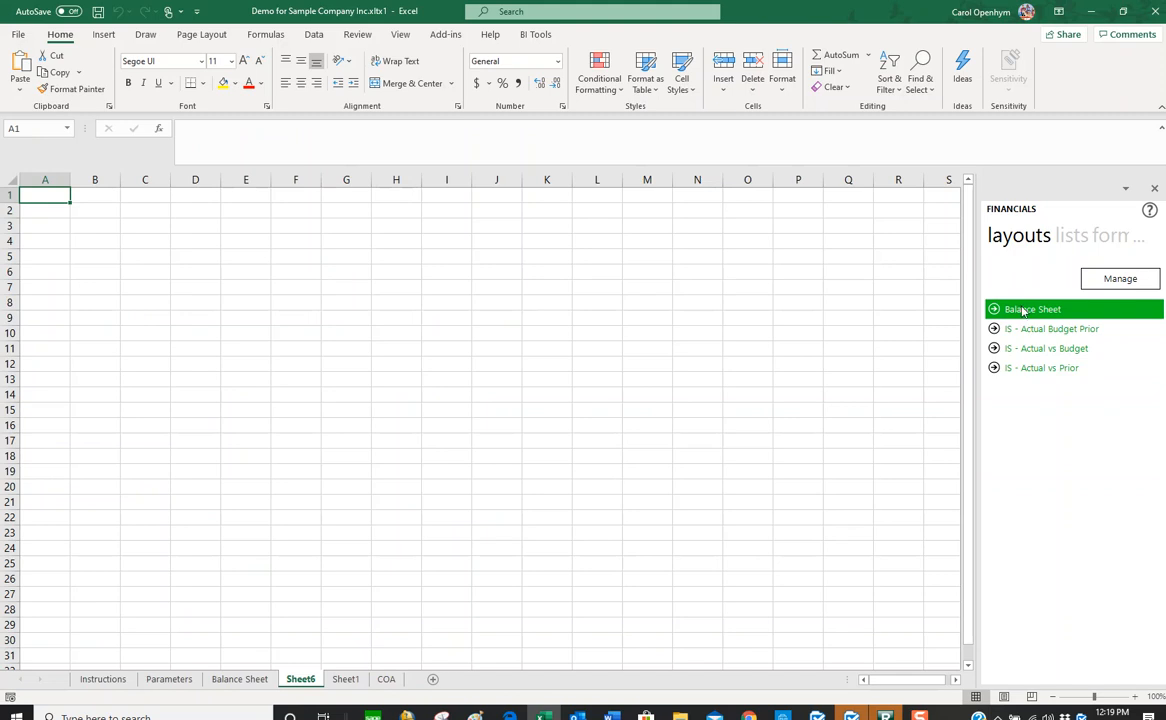
# Generate the Balance Sheet layout and expand the Fixed Assets and Accumulated Depreciation detail rows.
pyautogui.click(1032, 308)
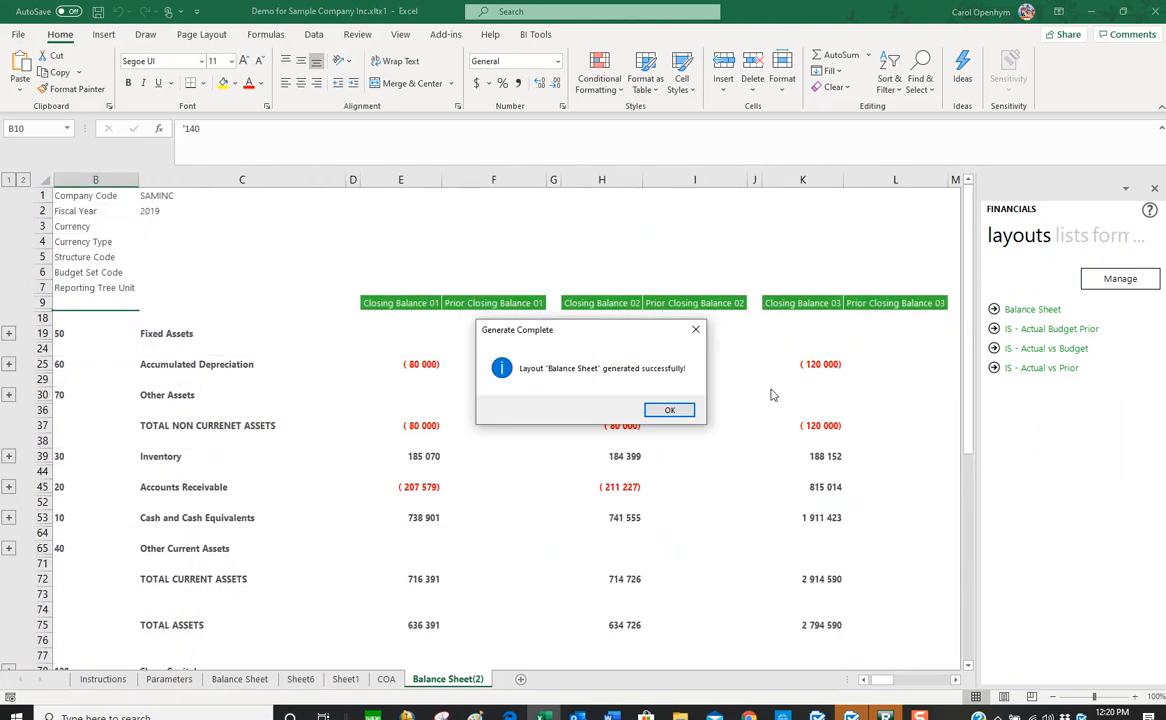
pyautogui.click(668, 408)
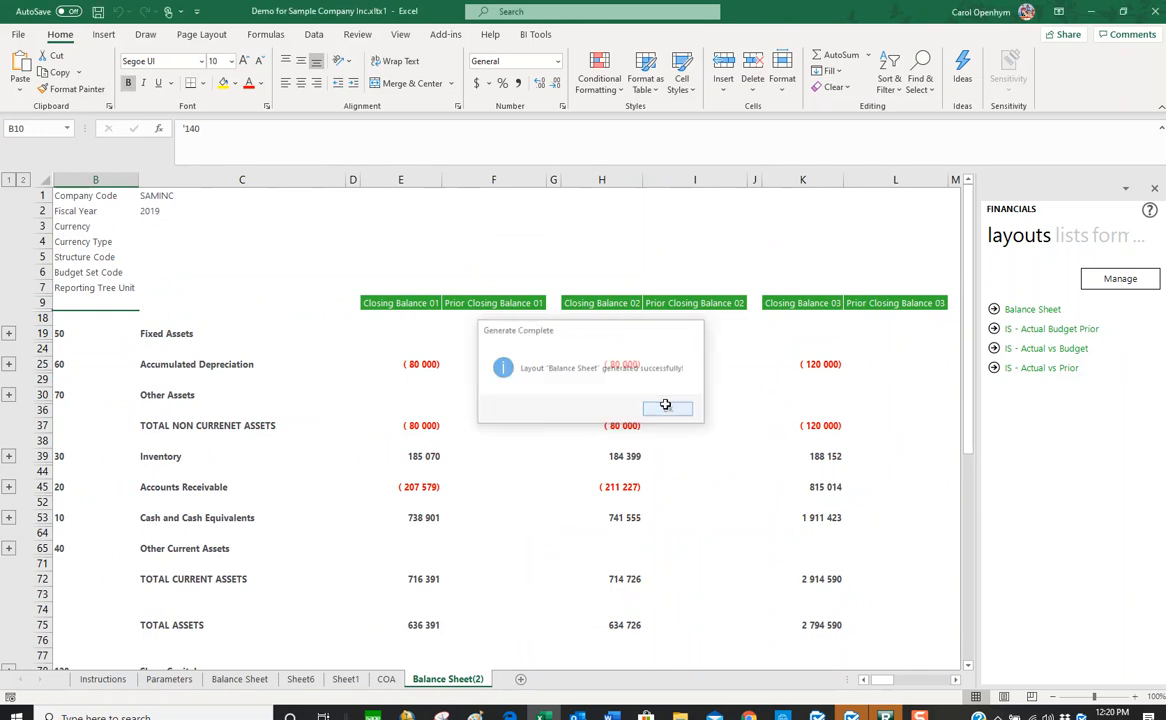
pyautogui.click(668, 406)
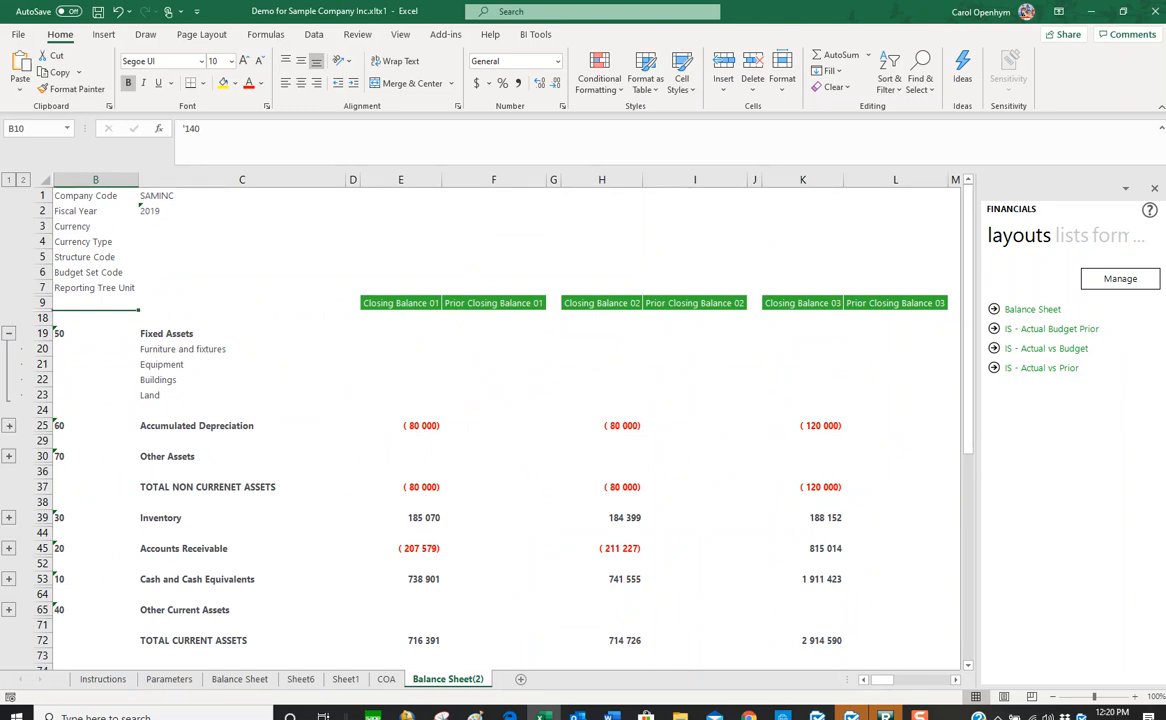
pyautogui.click(12, 424)
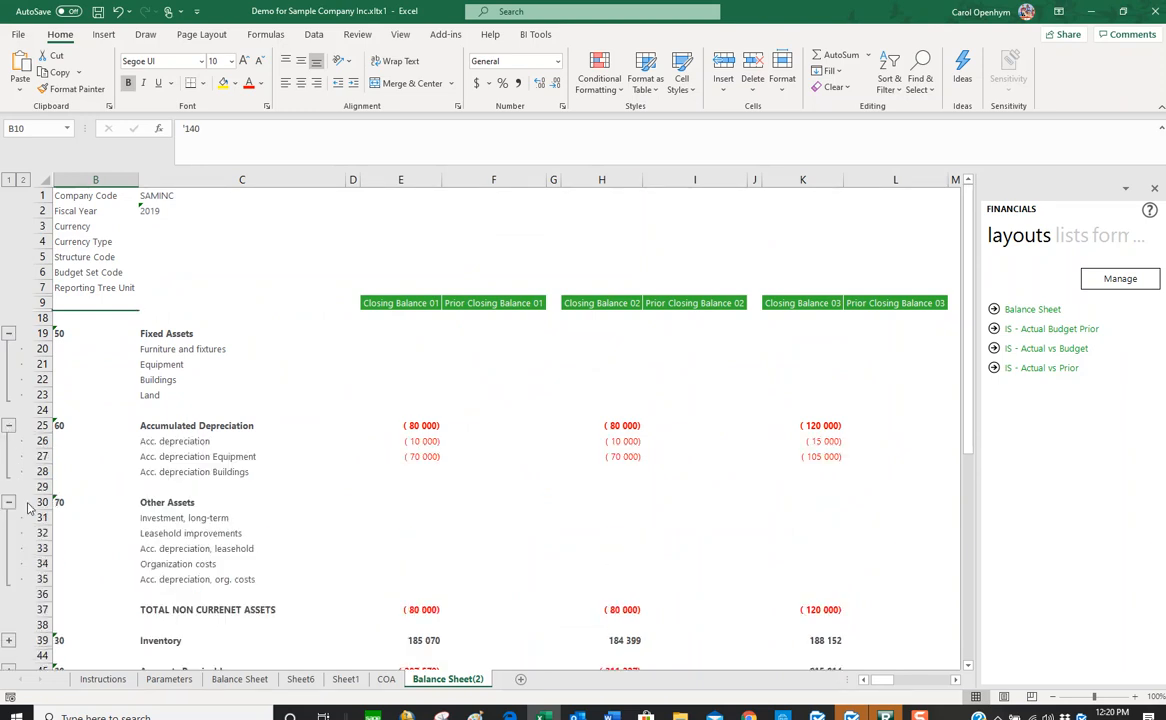
pyautogui.scroll(-3)
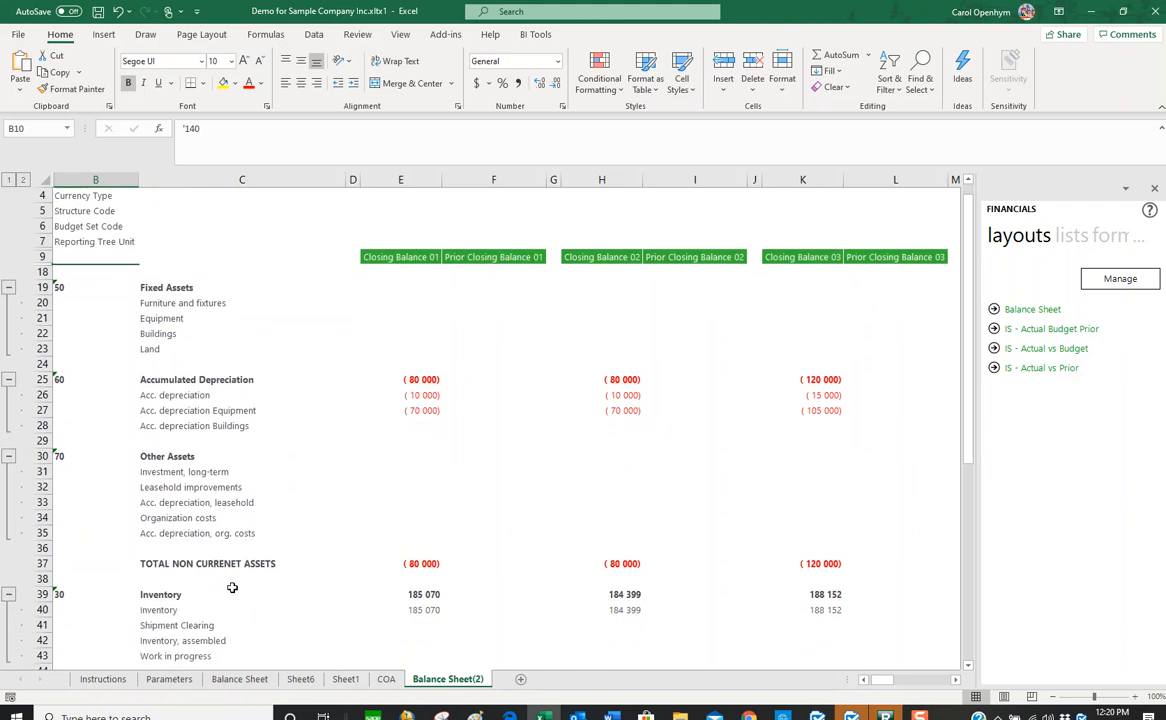
pyautogui.scroll(-3)
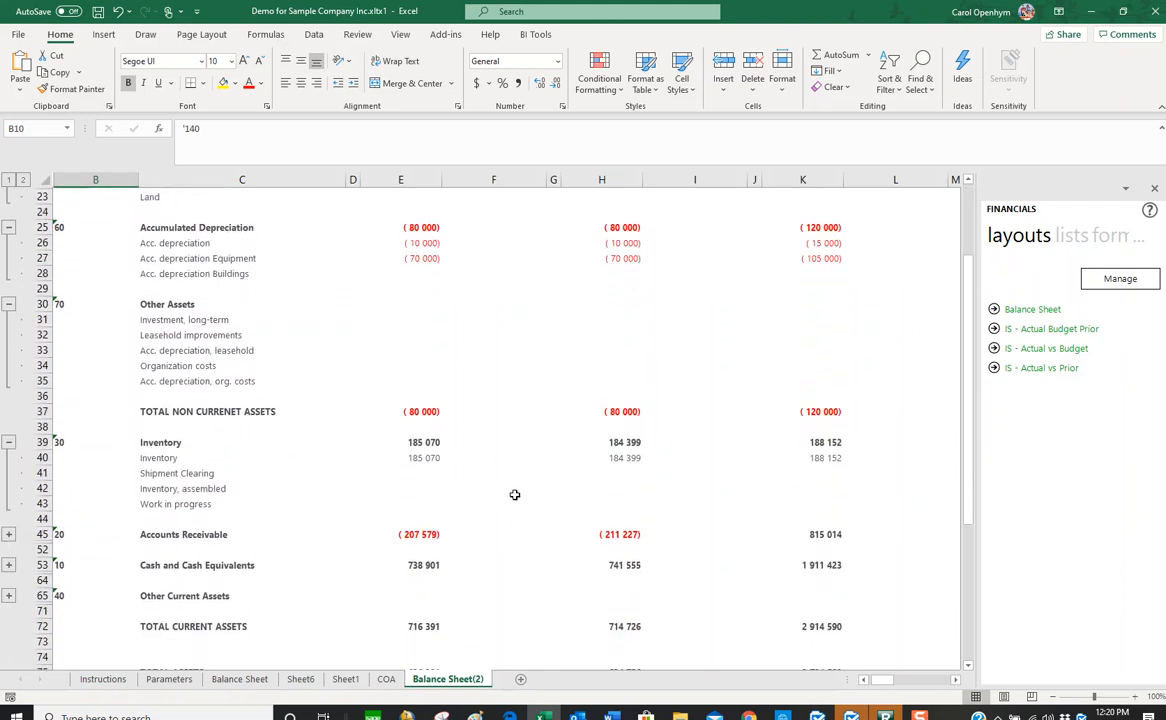
pyautogui.scroll(-3)
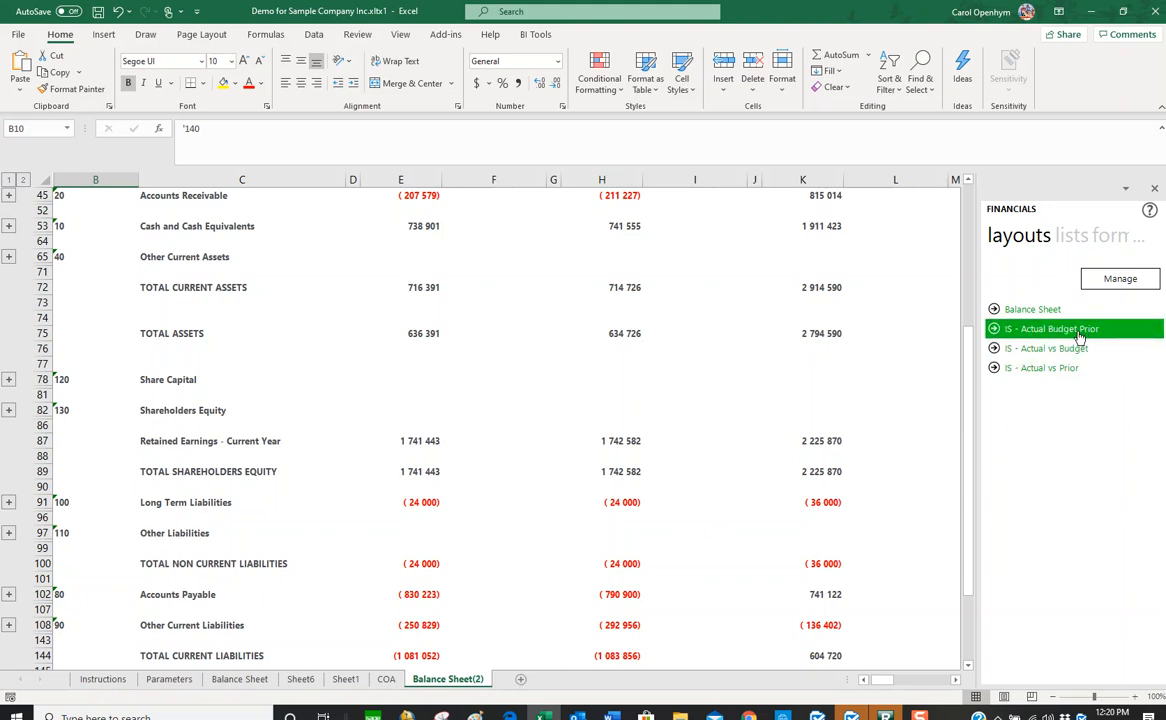
# Generate the IS - Actual Budget Prior layout and dismiss the completion message.
pyautogui.click(1056, 328)
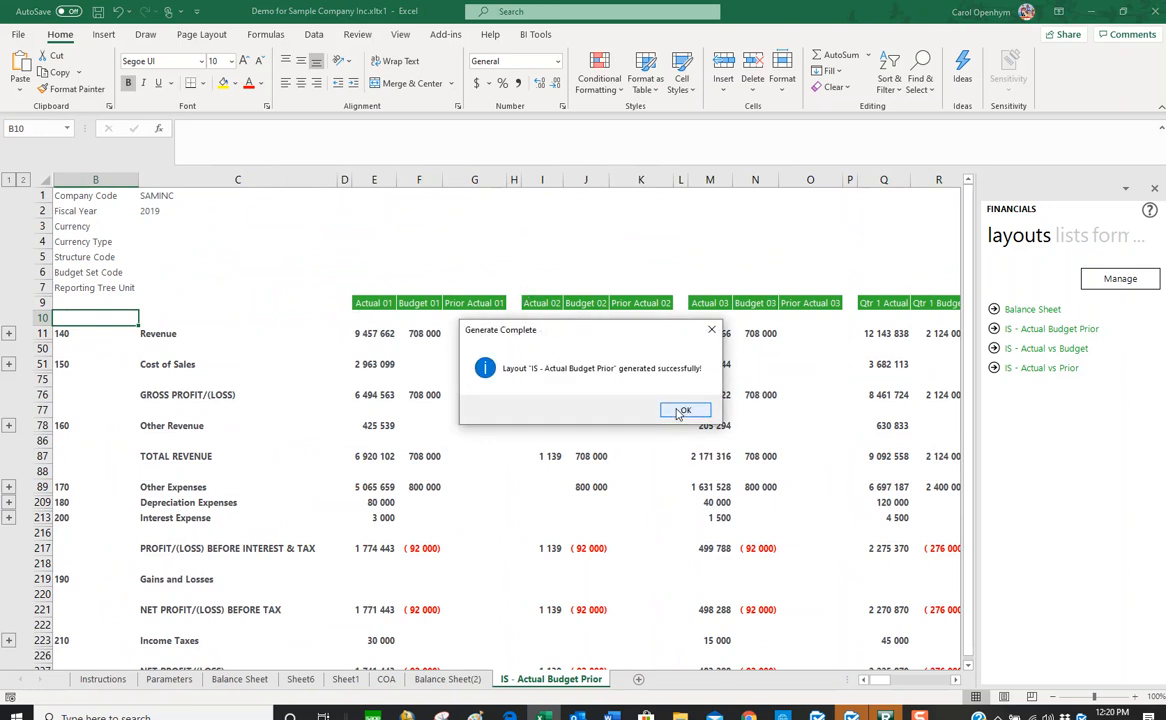
pyautogui.click(686, 410)
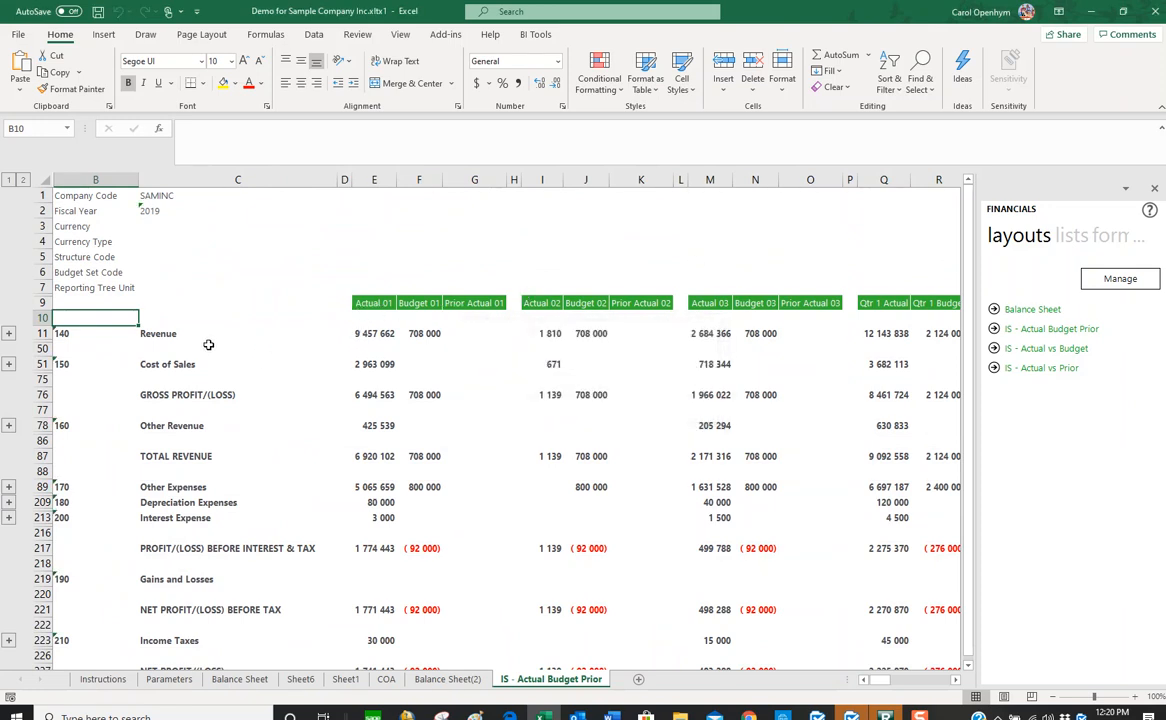
pyautogui.moveTo(280, 348)
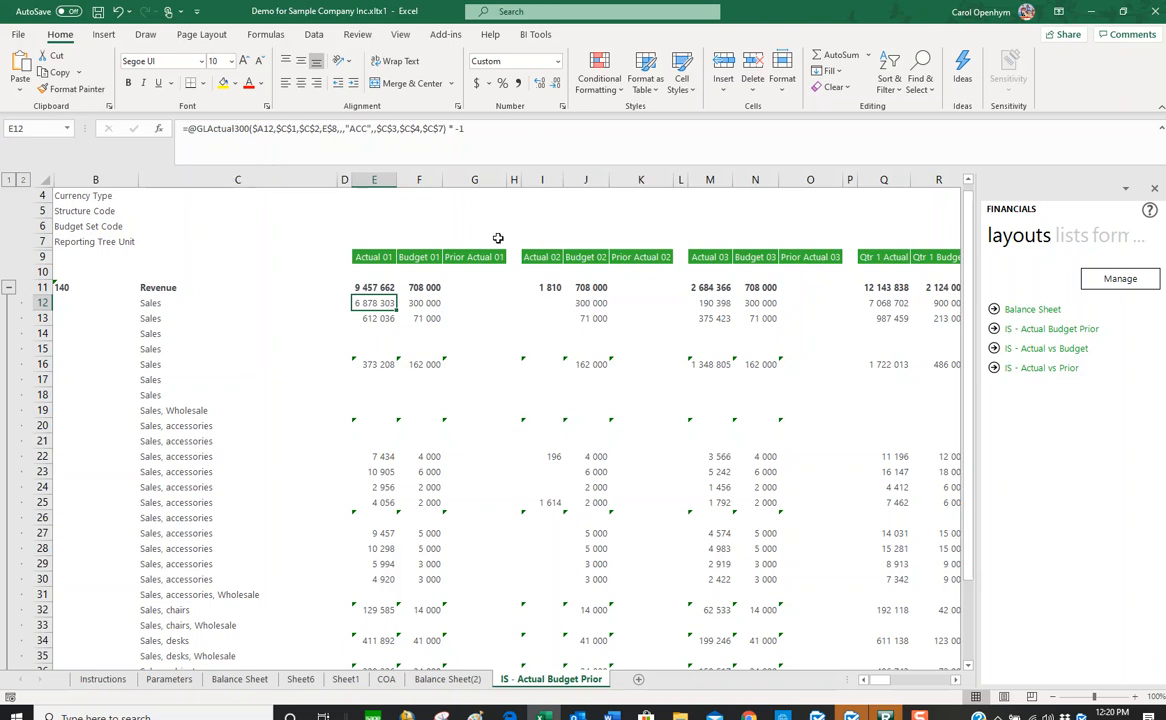
# Launch the Layout Generator's manage window from the Financials pane.
pyautogui.click(474, 302)
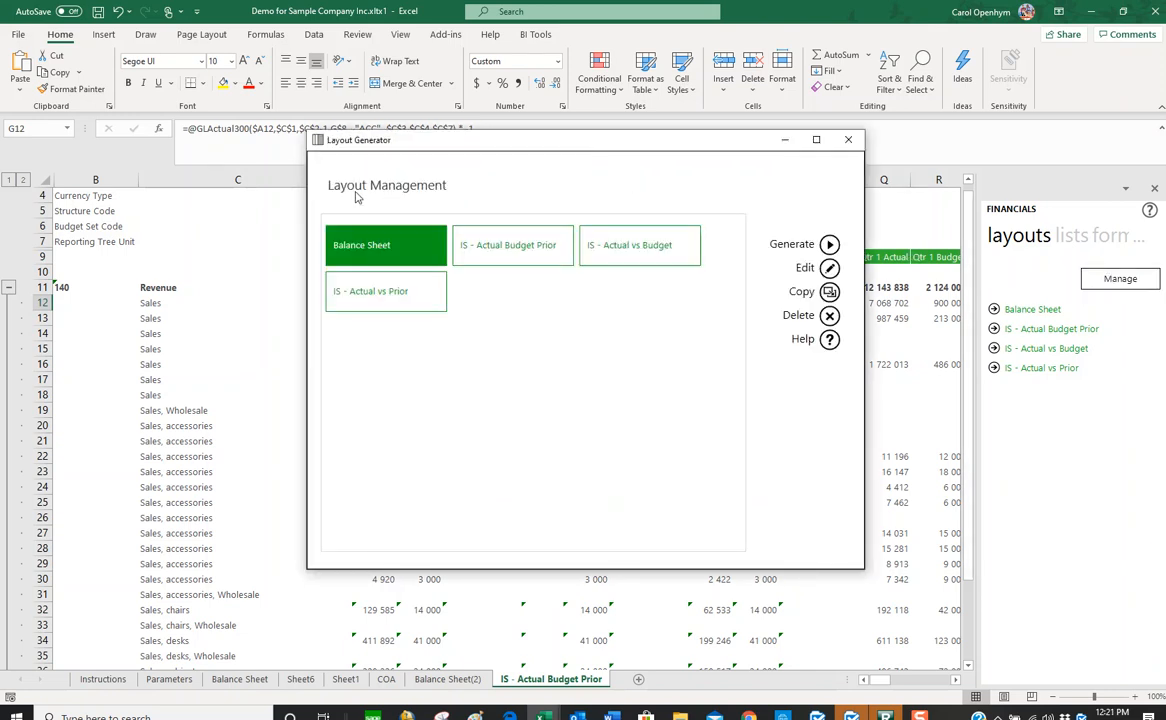
pyautogui.moveTo(396, 260)
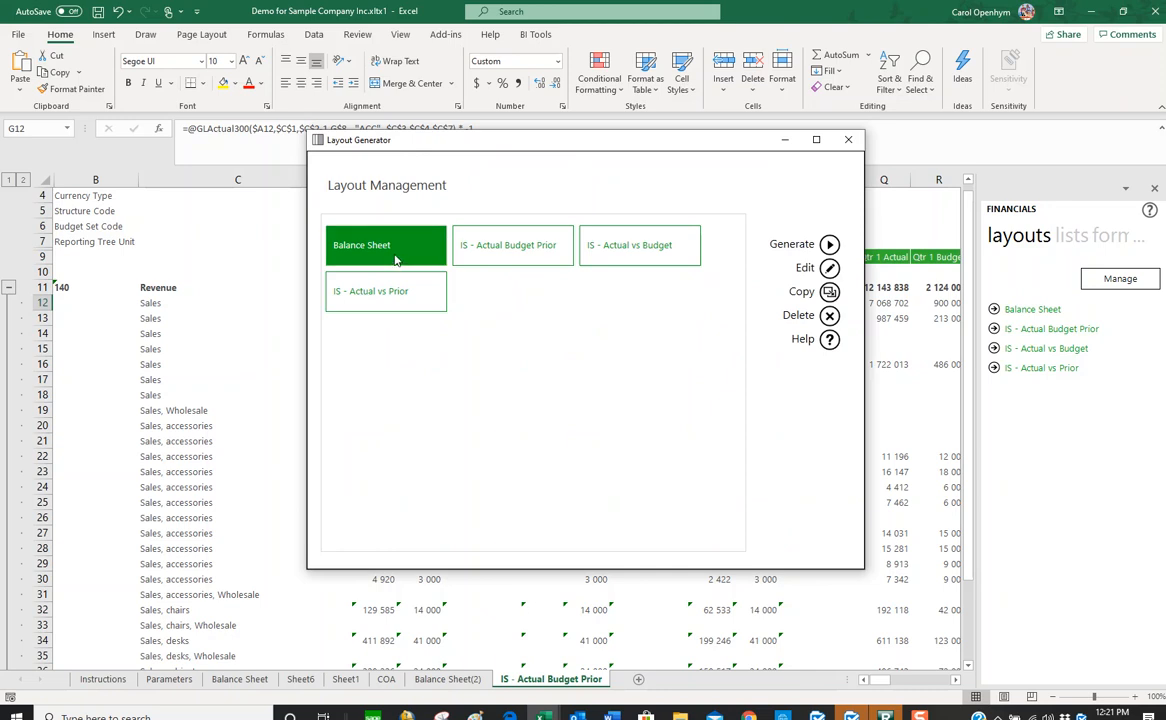
# Edit the Balance Sheet layout and set its currency option to USD via the value lookup.
pyautogui.click(384, 244)
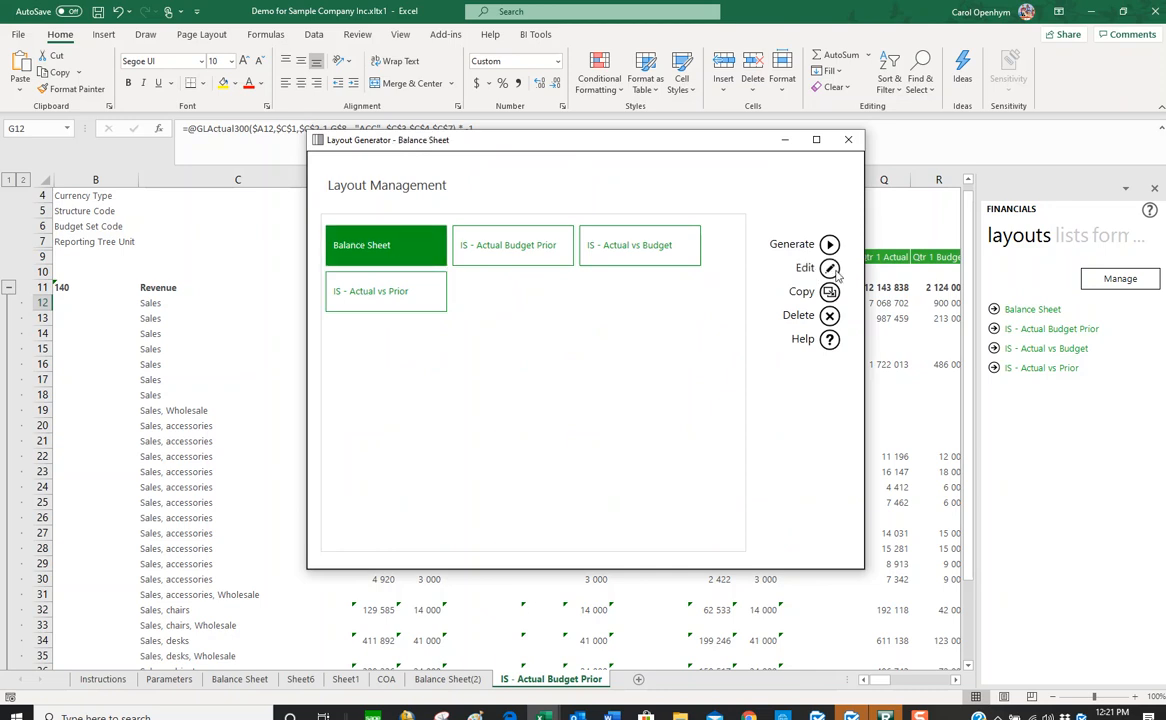
pyautogui.click(832, 268)
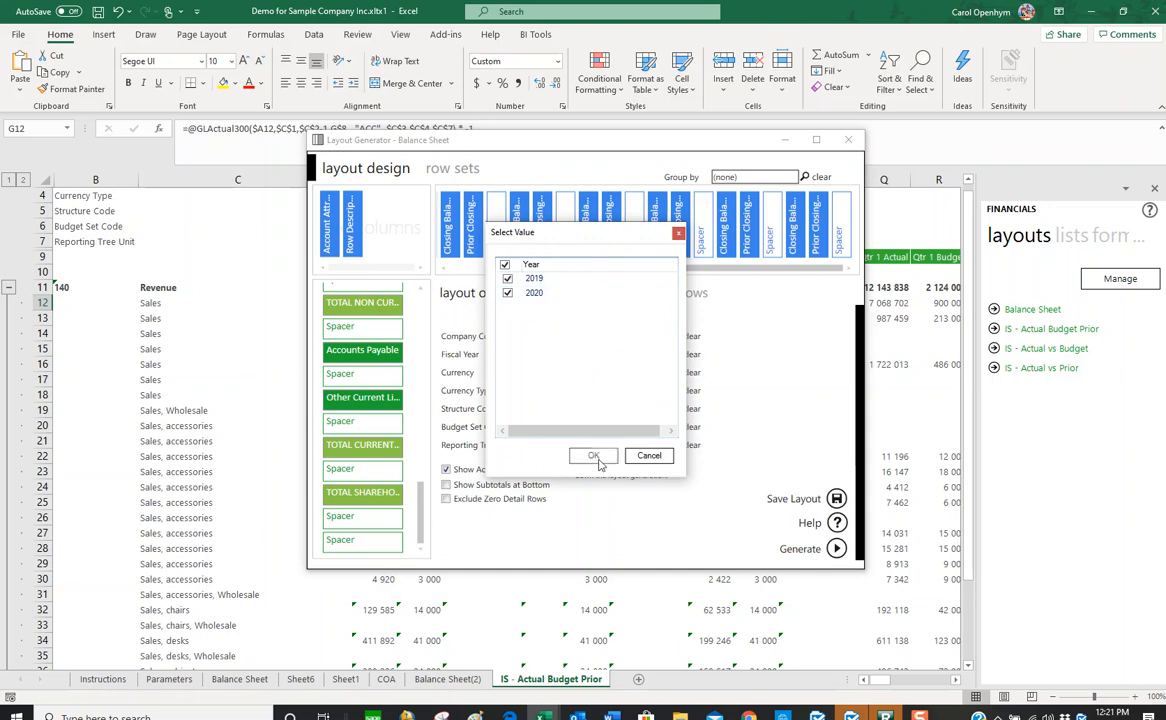
pyautogui.click(592, 456)
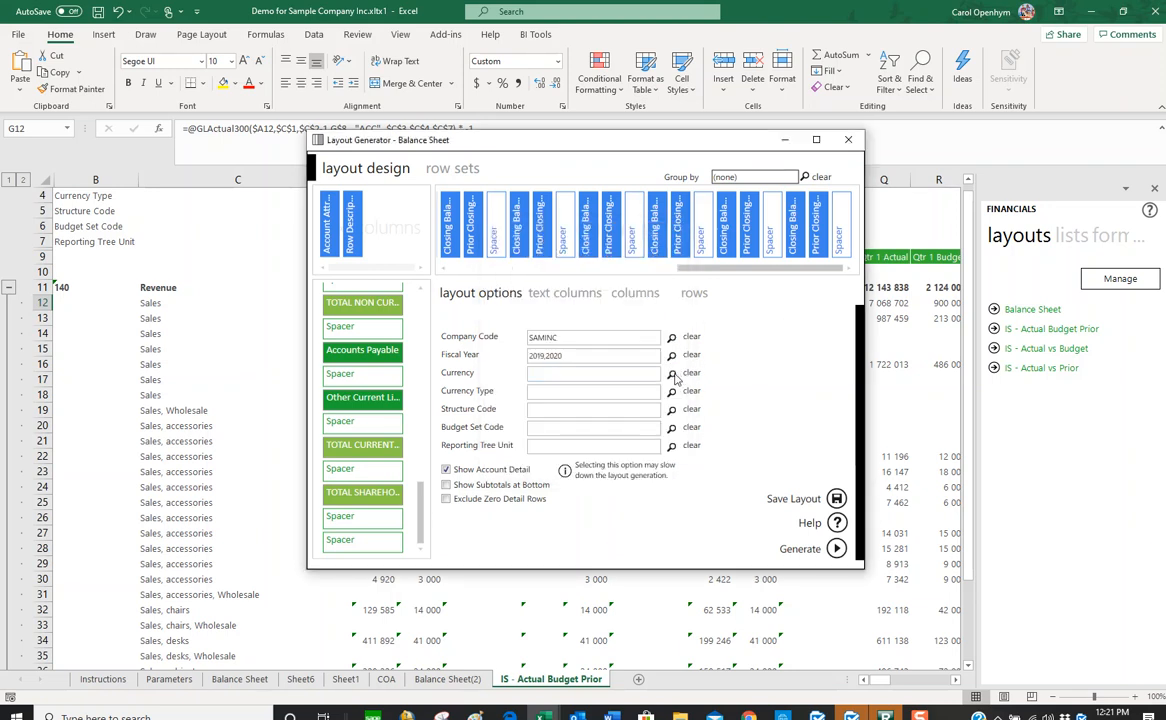
pyautogui.click(670, 372)
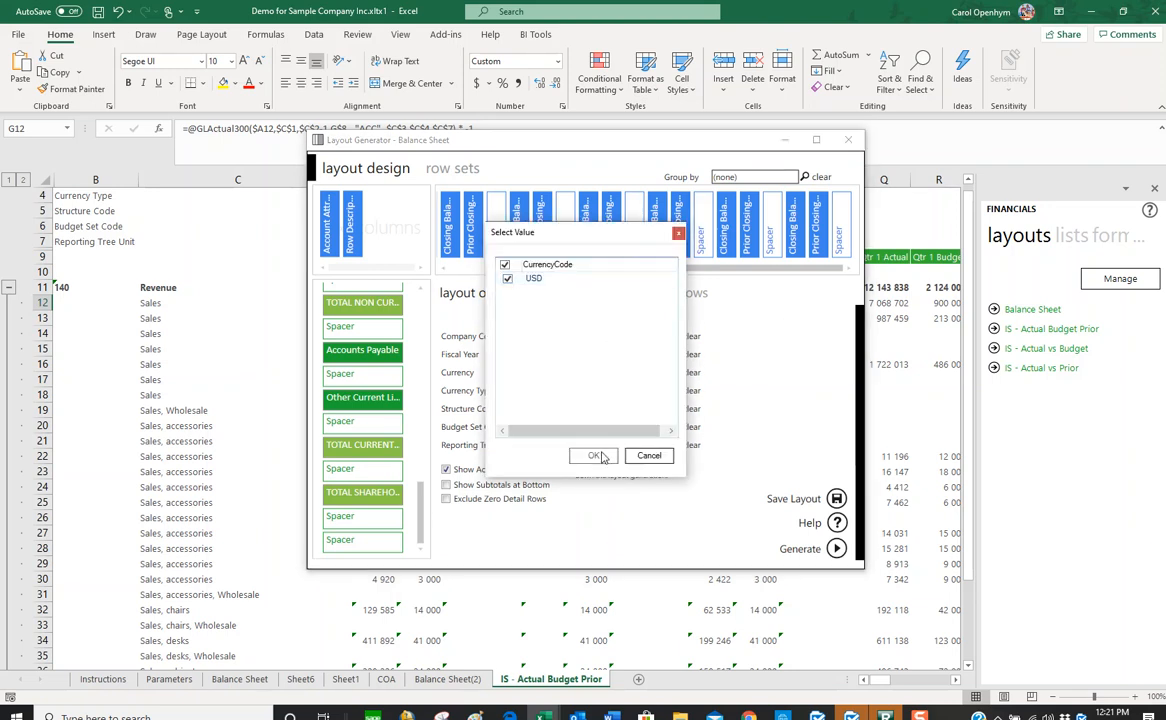
pyautogui.click(592, 456)
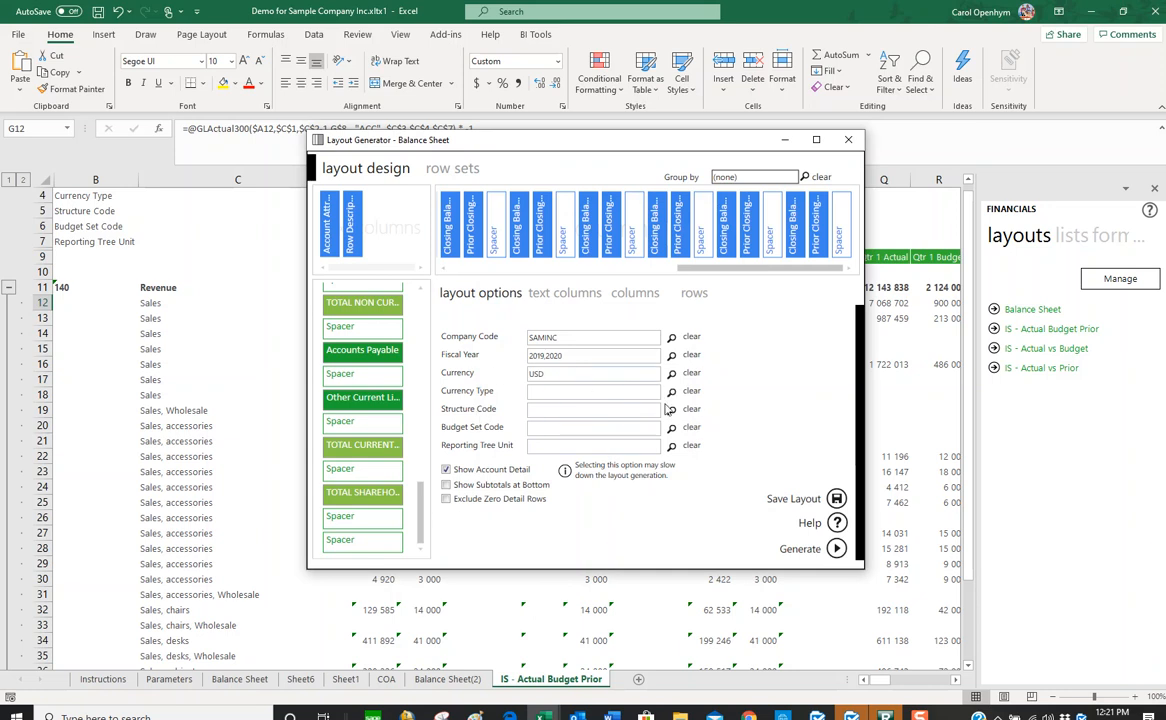
pyautogui.click(446, 484)
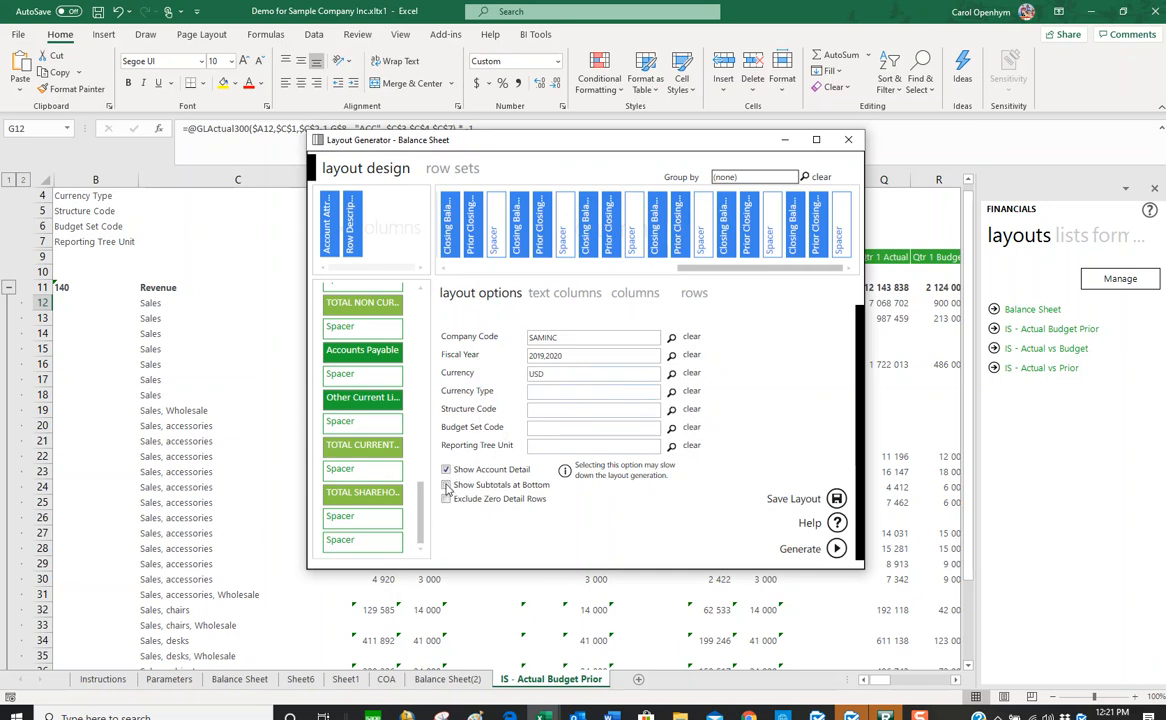
pyautogui.click(446, 486)
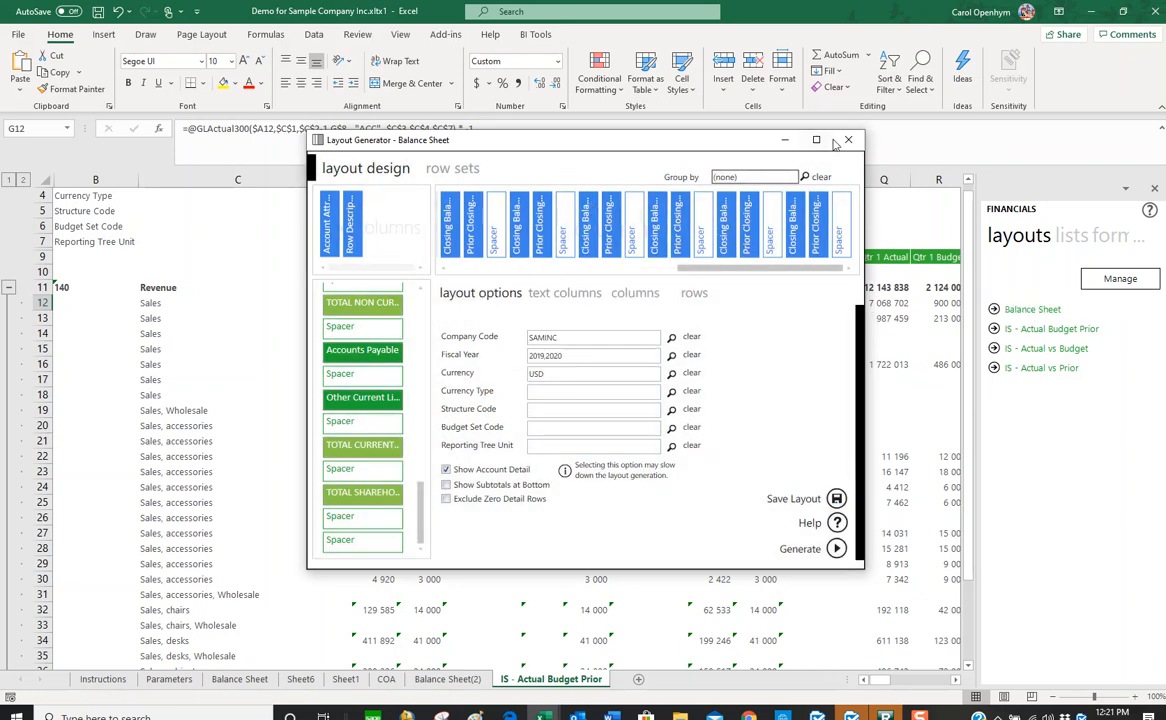
pyautogui.click(816, 140)
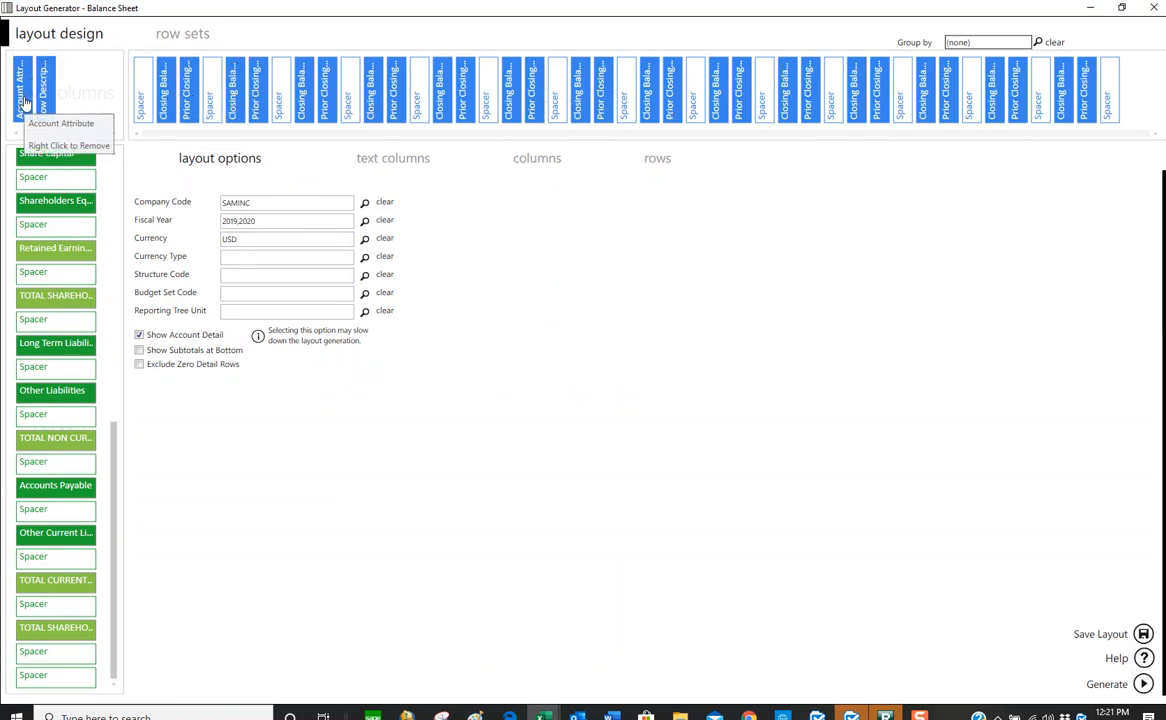
pyautogui.moveTo(68, 104)
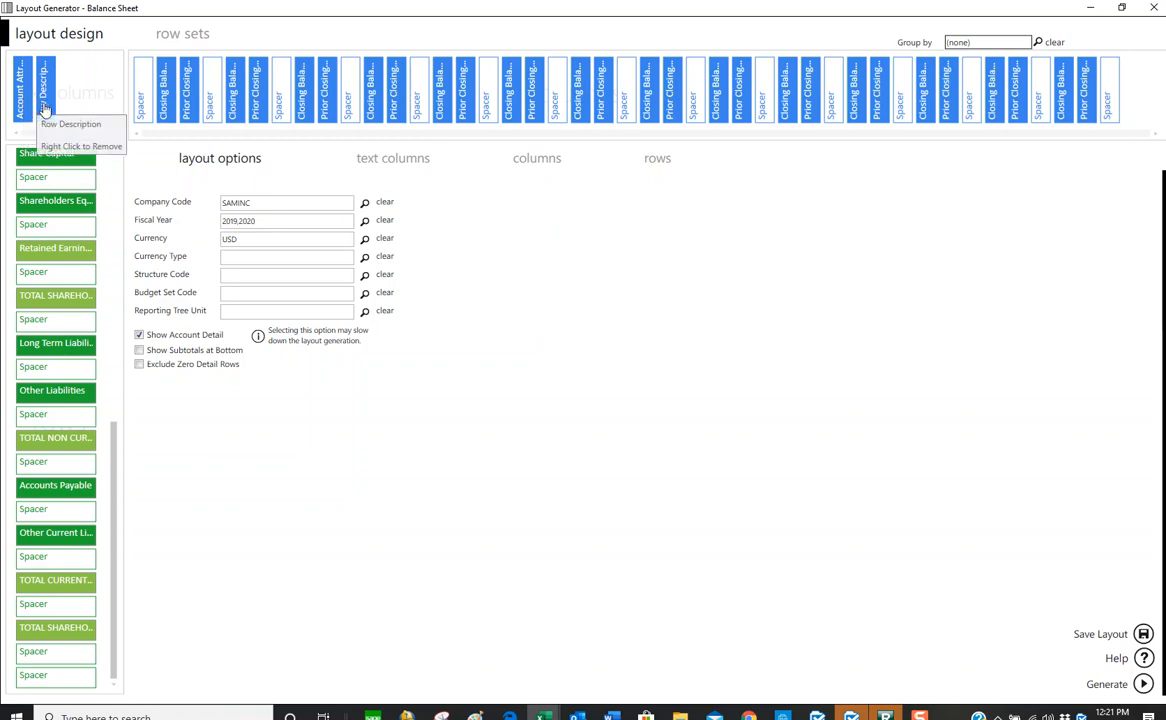
pyautogui.moveTo(68, 356)
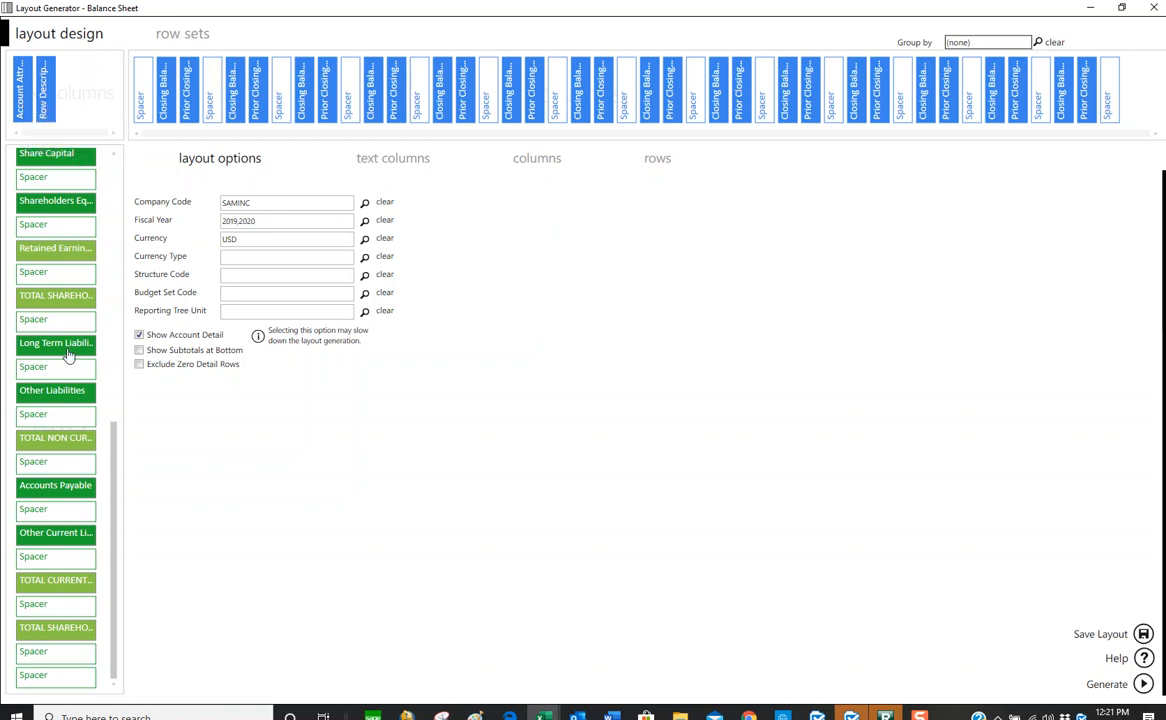
pyautogui.scroll(-3)
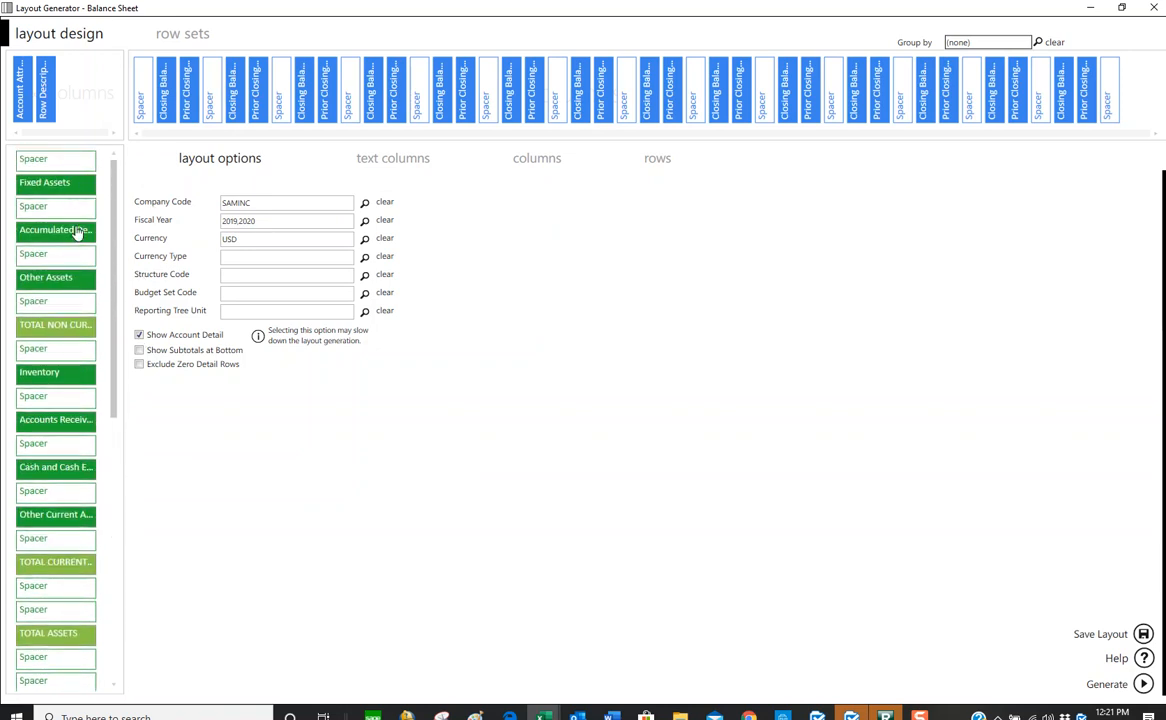
pyautogui.moveTo(56, 278)
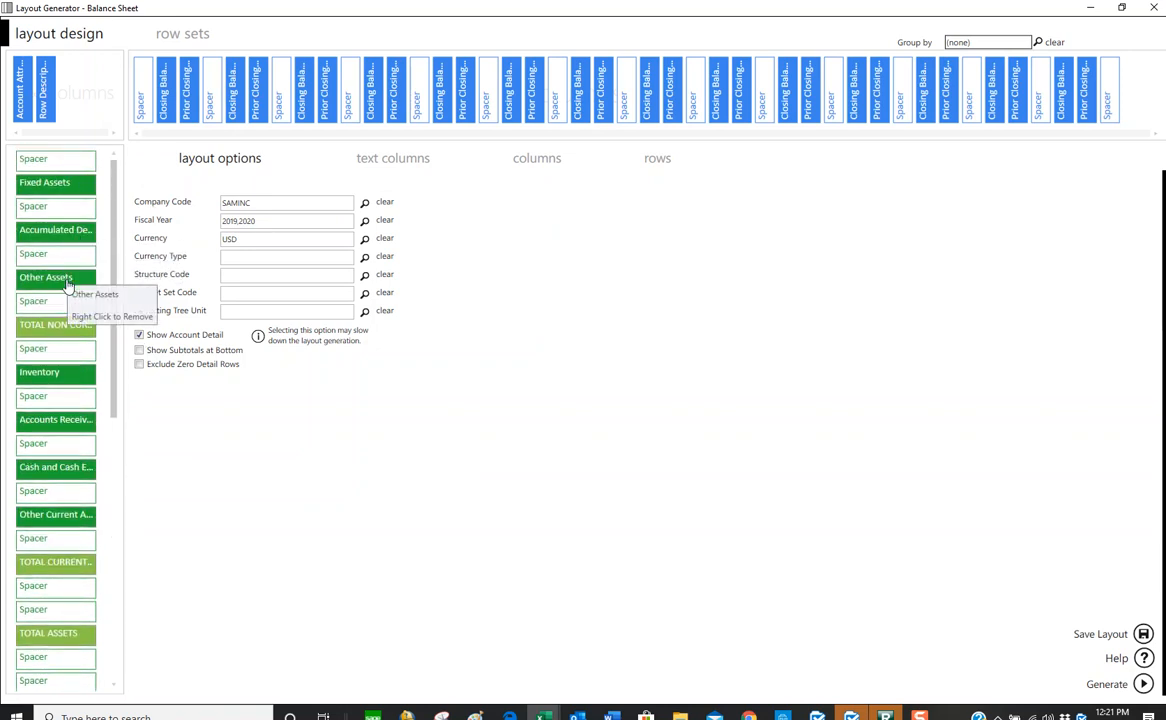
pyautogui.moveTo(42, 436)
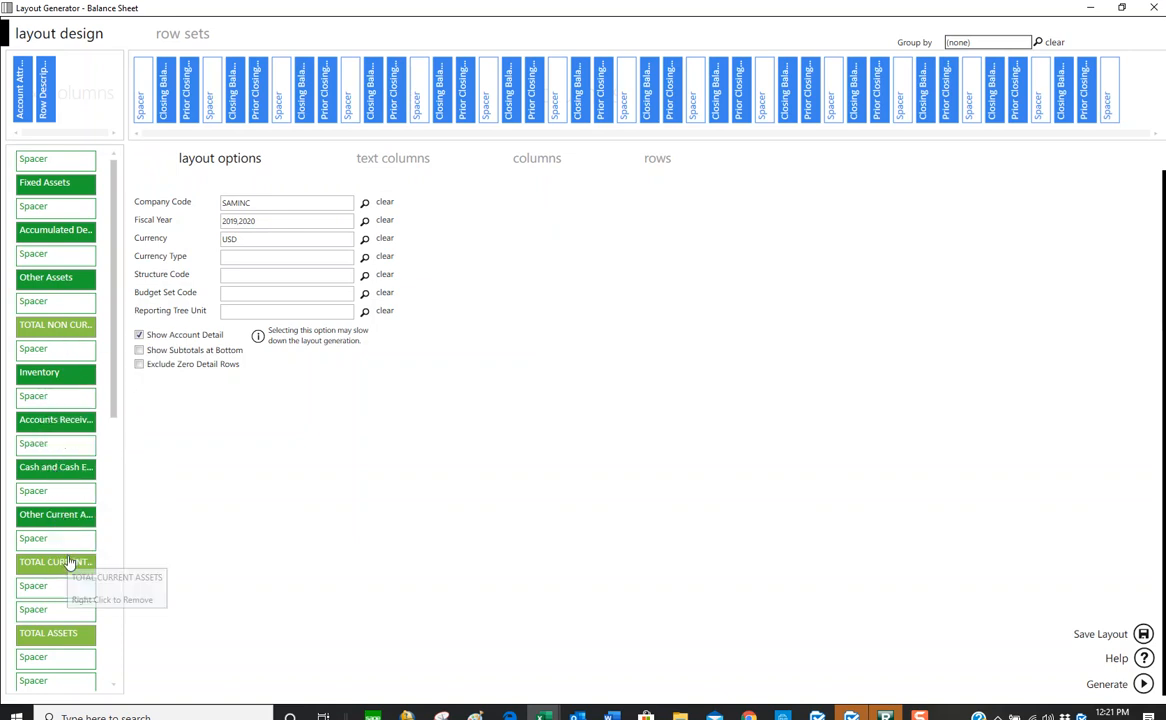
pyautogui.moveTo(668, 224)
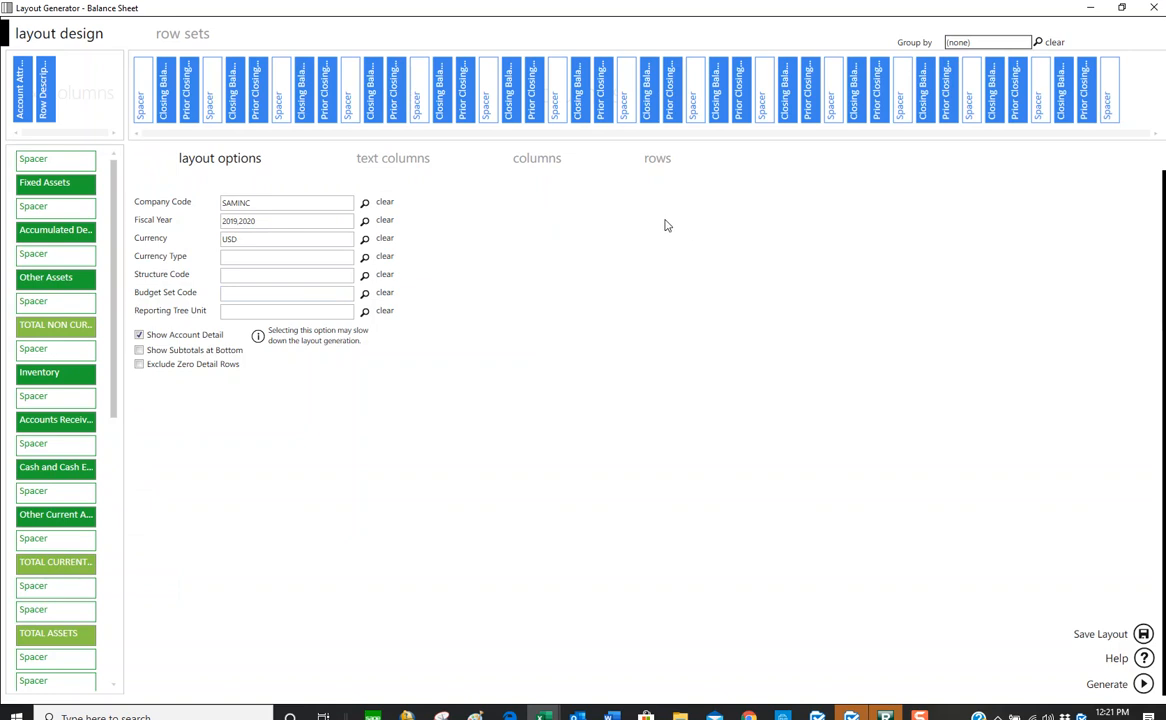
pyautogui.moveTo(158, 168)
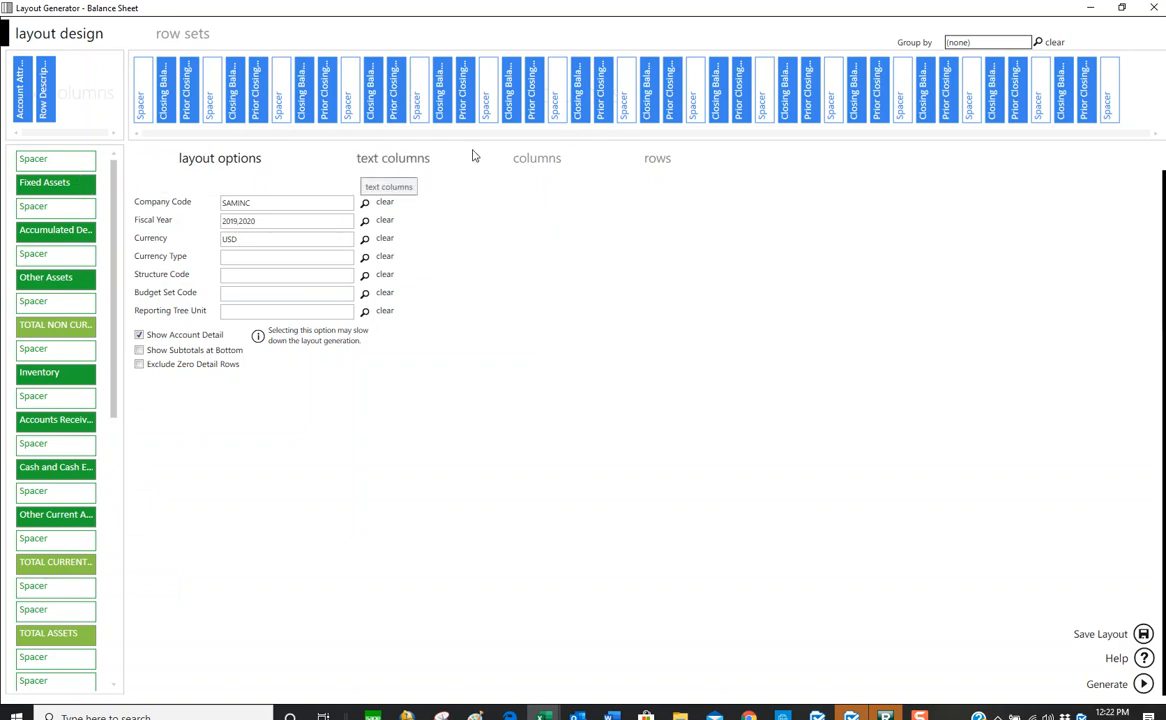
# Show the layout's text columns: Account, Account Attribute and Row Description.
pyautogui.click(392, 156)
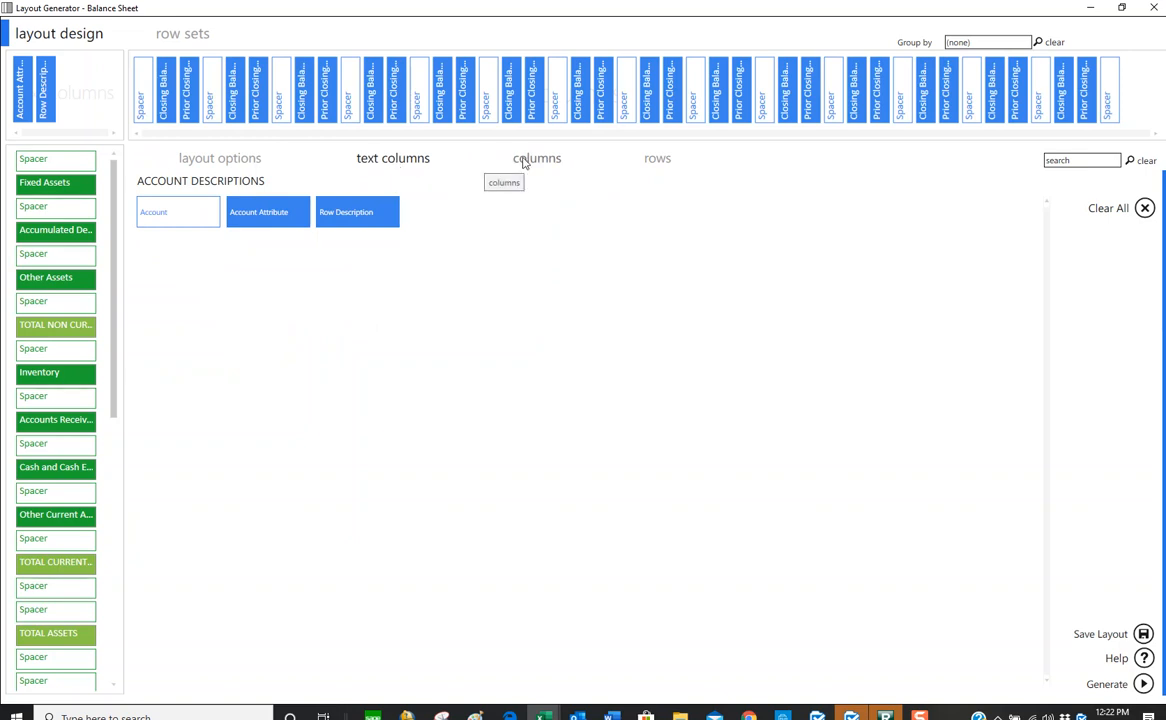
# Review the column formulas from Actual and Budget periods down to Closing Balance.
pyautogui.click(536, 158)
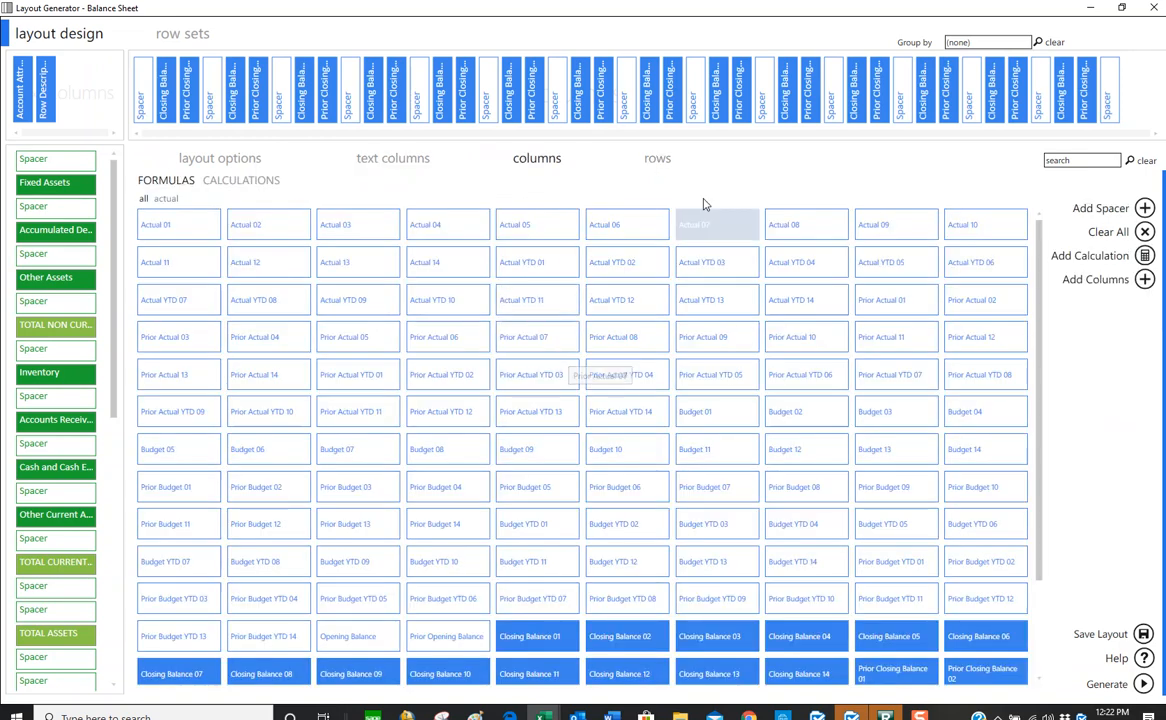
pyautogui.moveTo(796, 180)
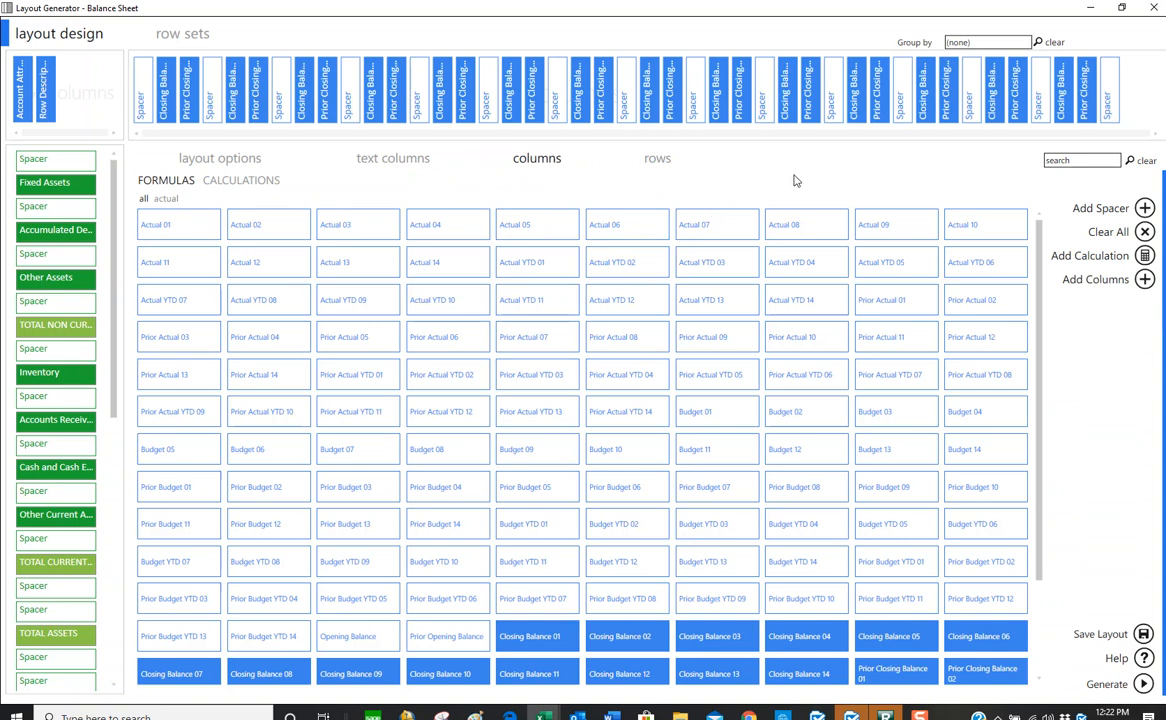
pyautogui.moveTo(196, 236)
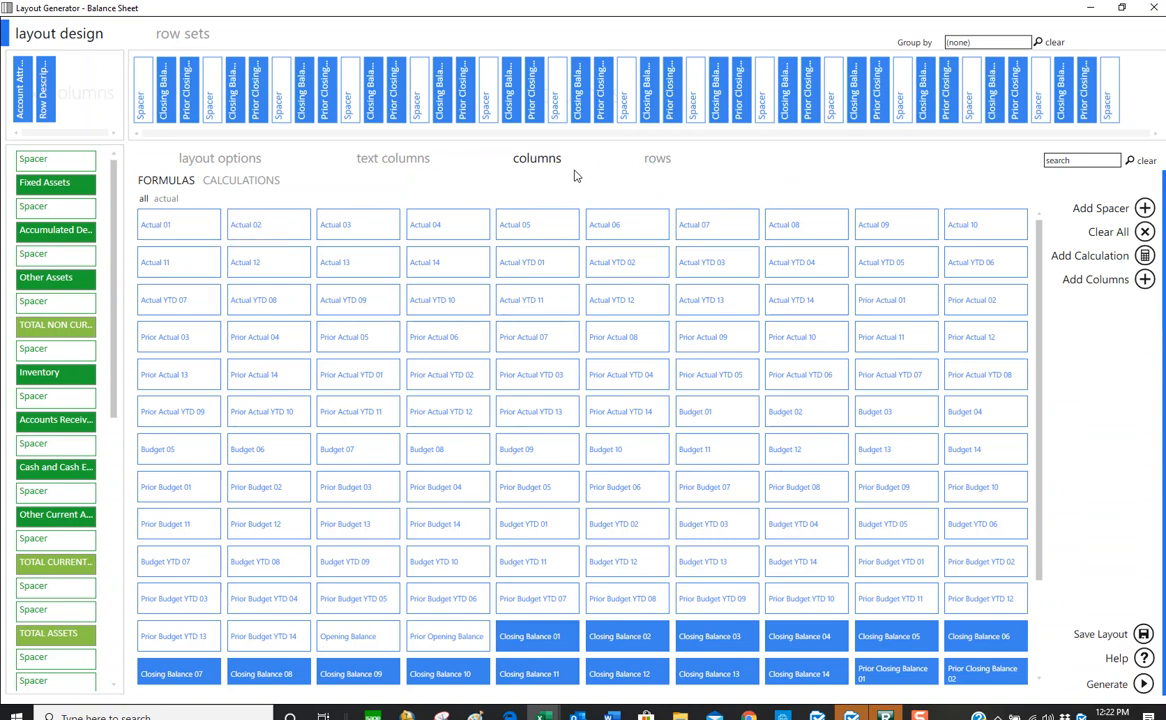
pyautogui.scroll(-3)
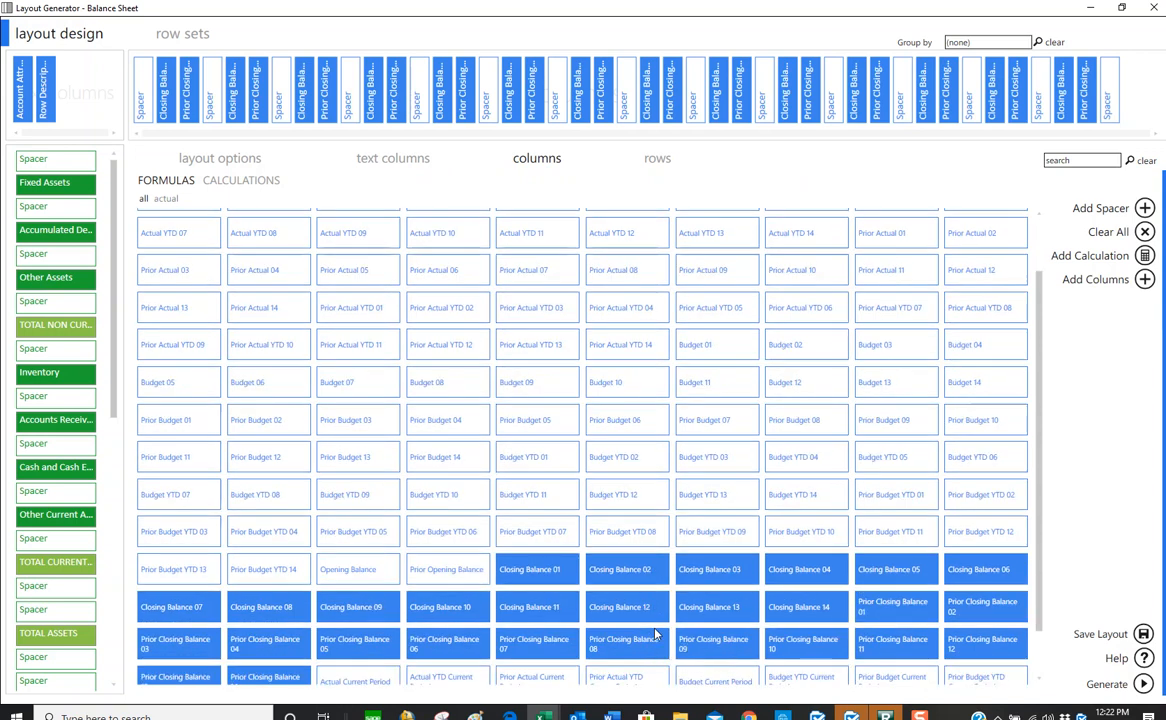
pyautogui.scroll(-3)
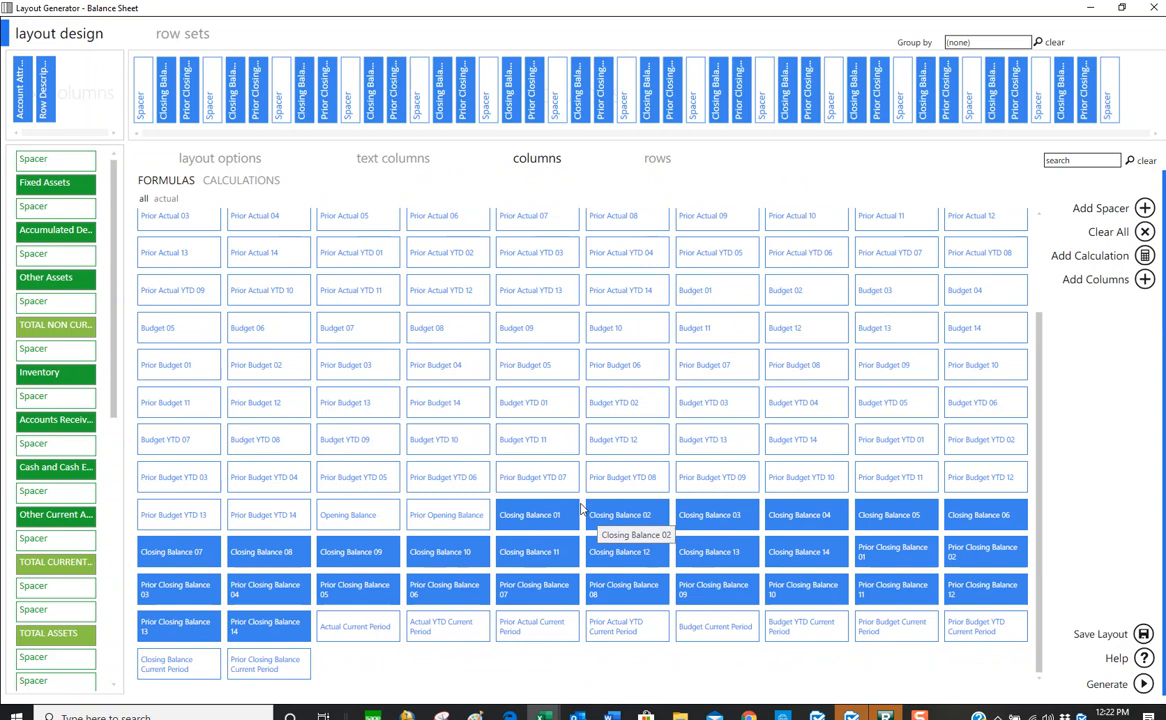
pyautogui.moveTo(548, 524)
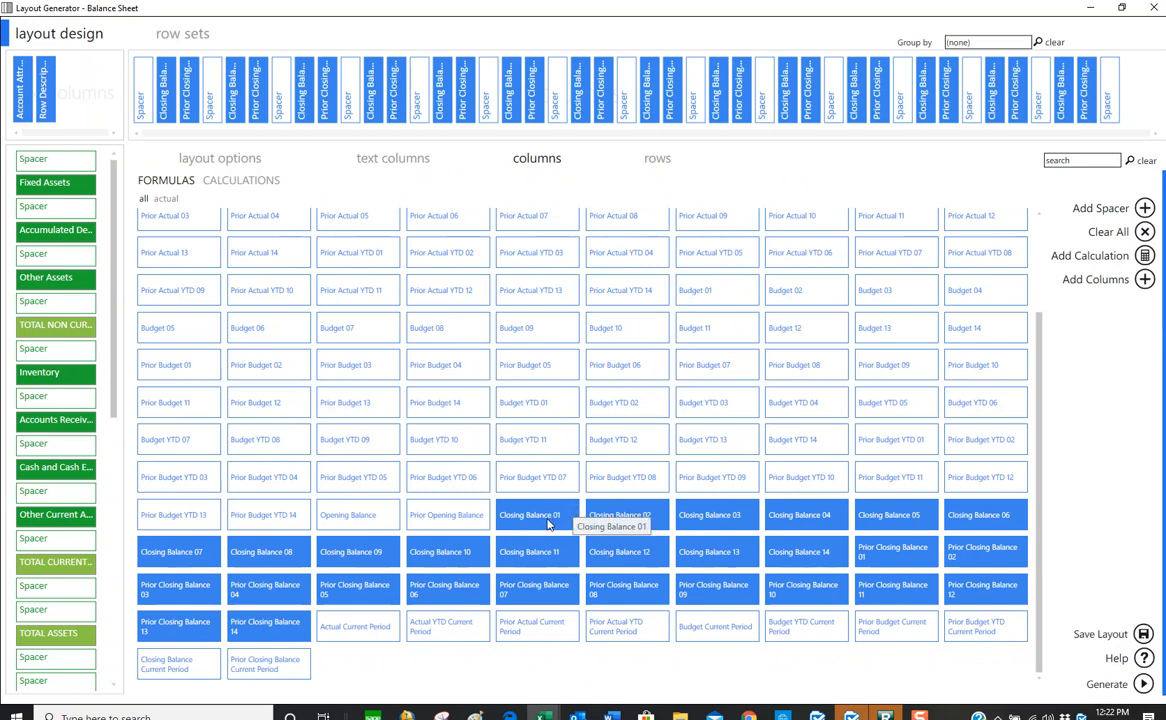
pyautogui.moveTo(806, 514)
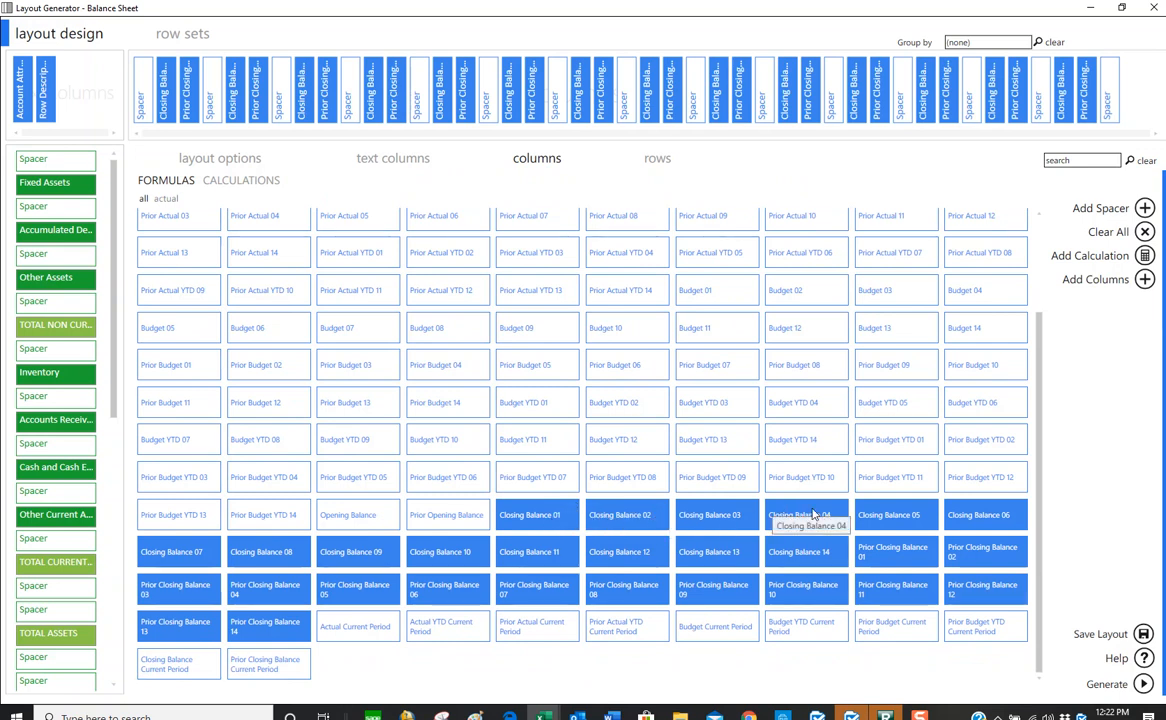
pyautogui.moveTo(278, 600)
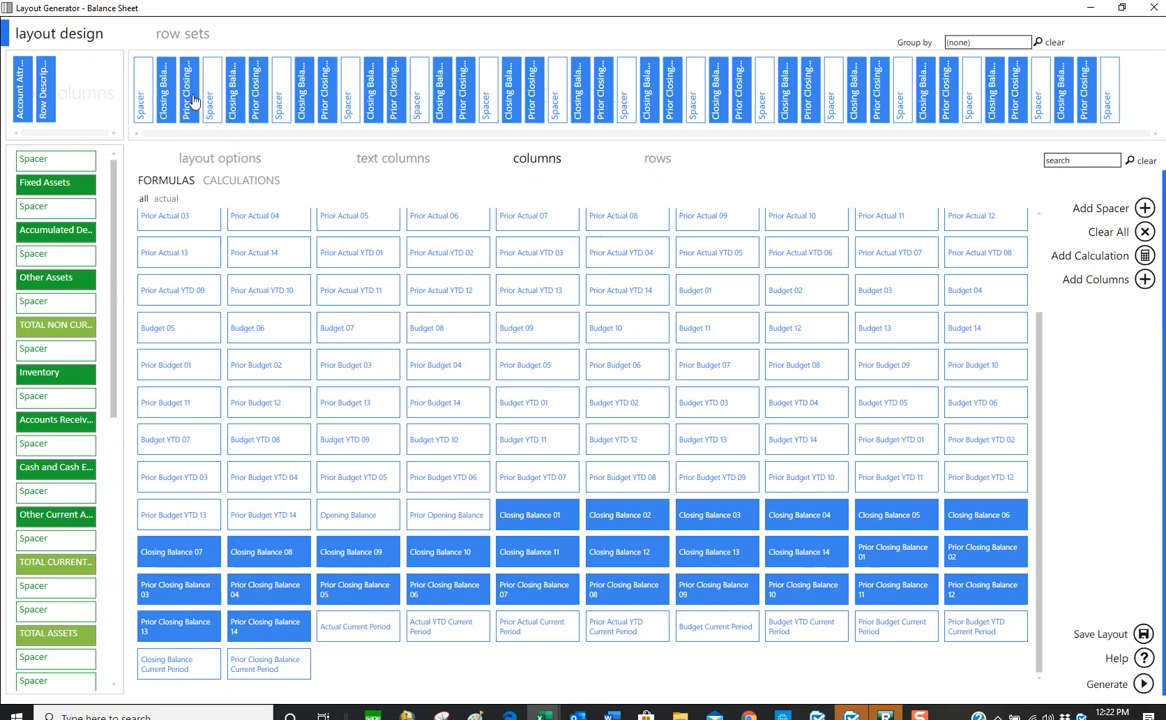
pyautogui.moveTo(1030, 96)
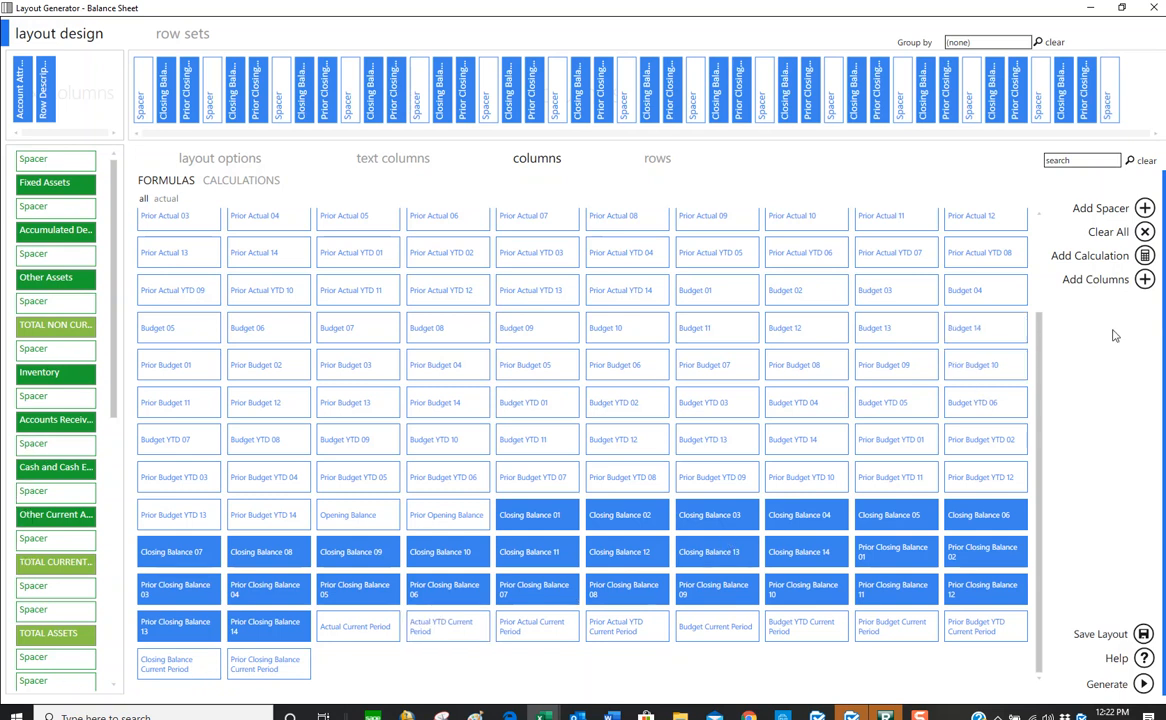
pyautogui.moveTo(1136, 440)
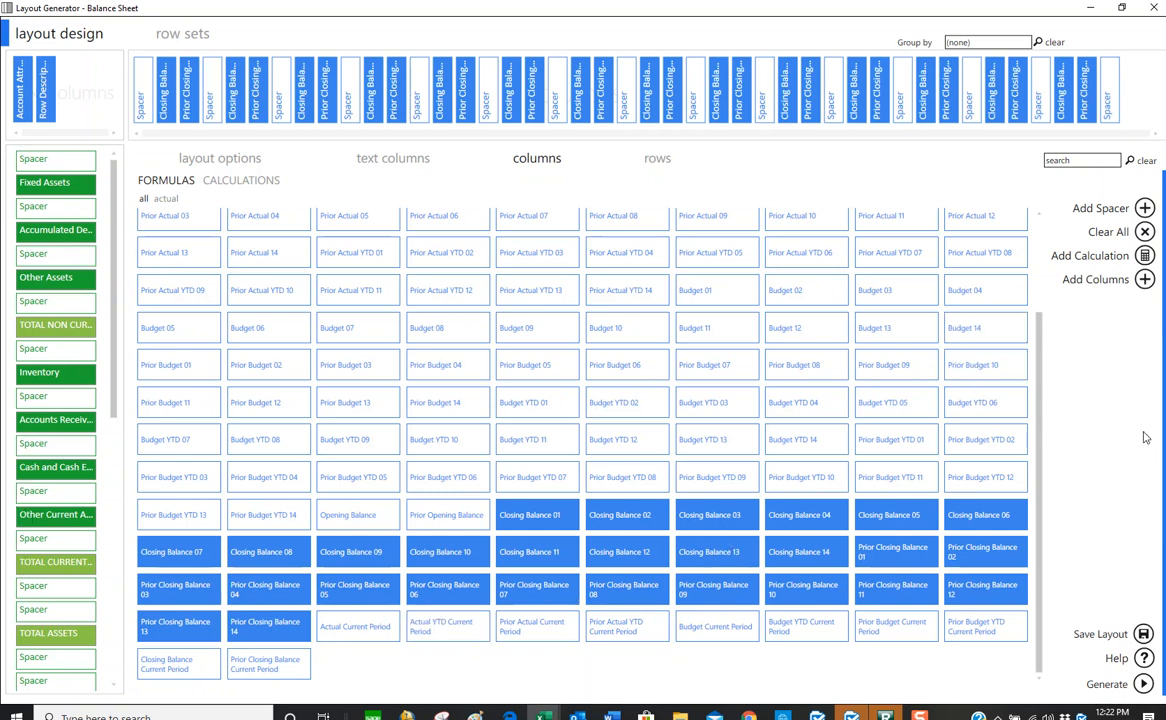